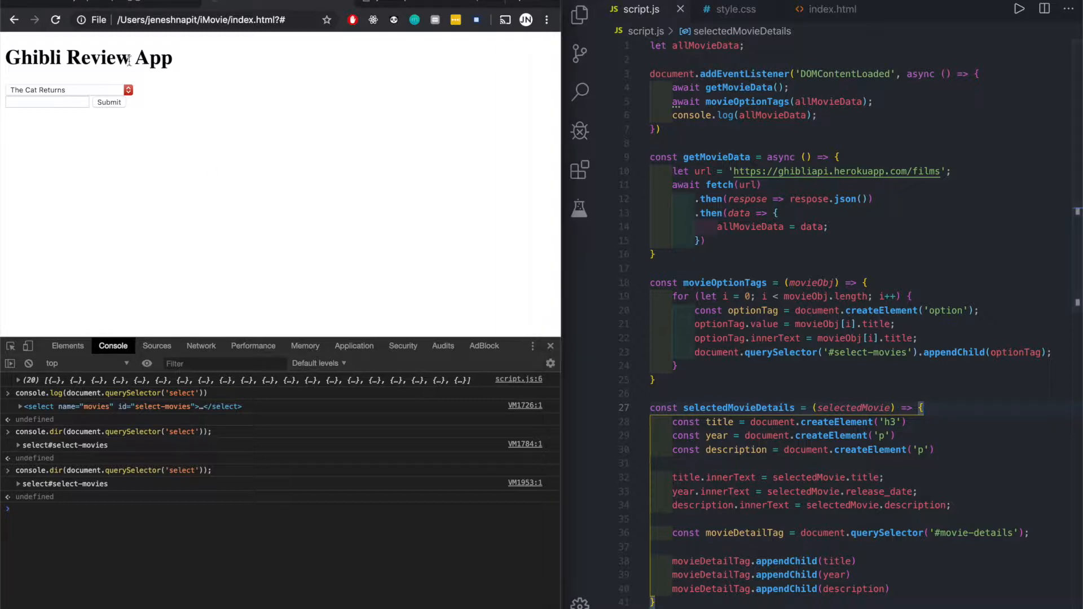
# Pick different films in the movie dropdown, ending on My Neighbors the Yamadas
pyautogui.click(65, 90)
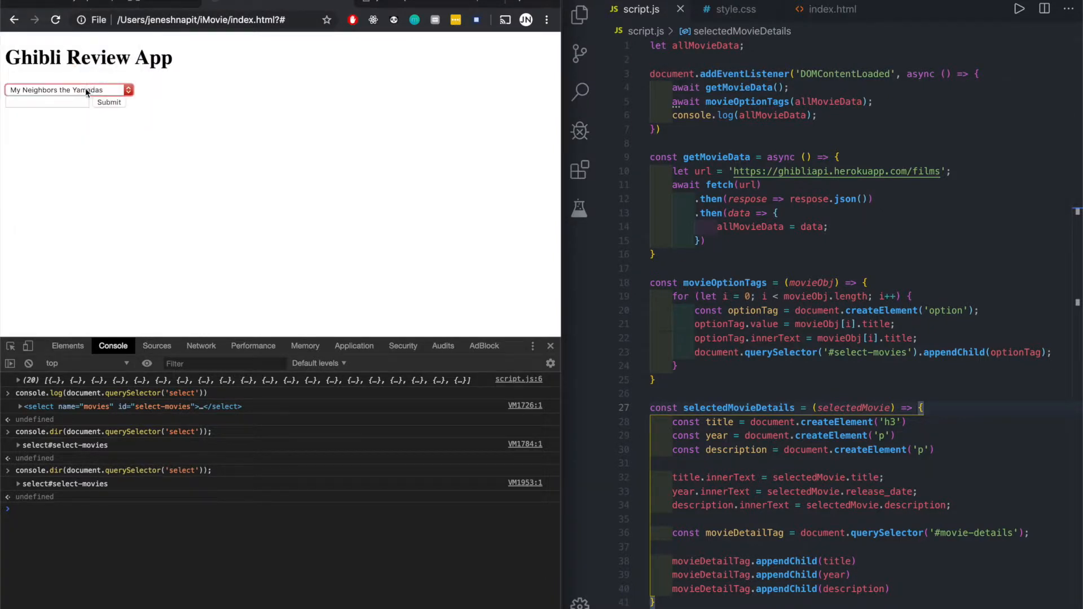
pyautogui.click(66, 90)
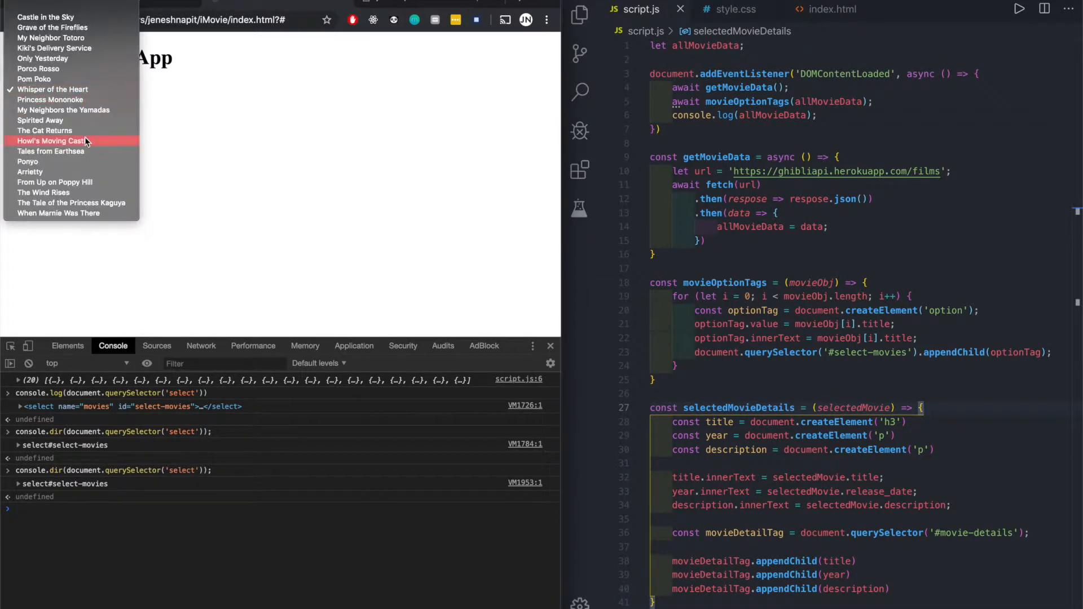
pyautogui.scroll(-3)
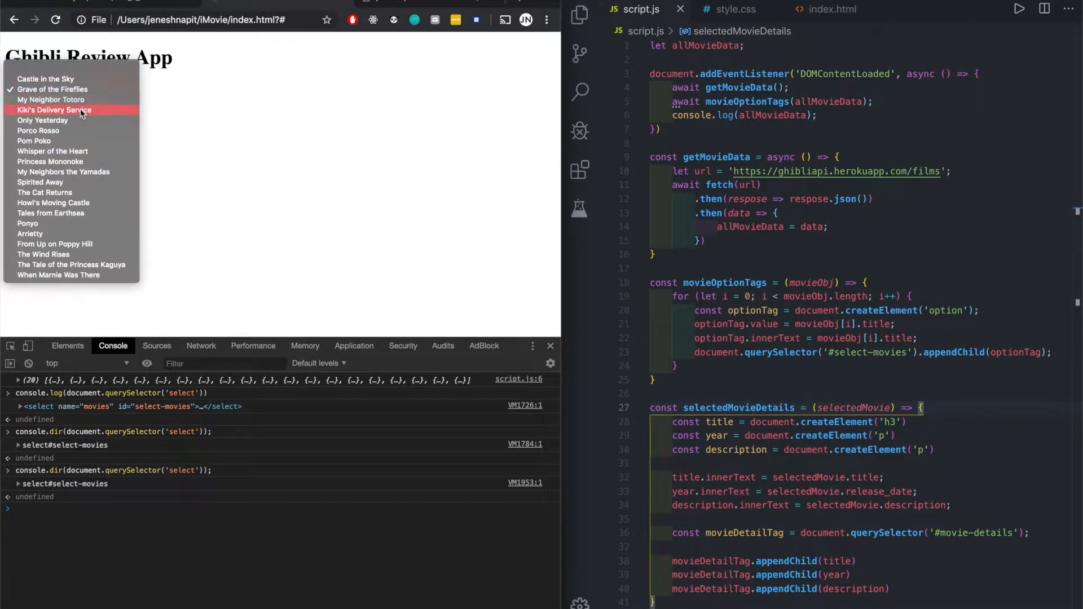
pyautogui.click(55, 110)
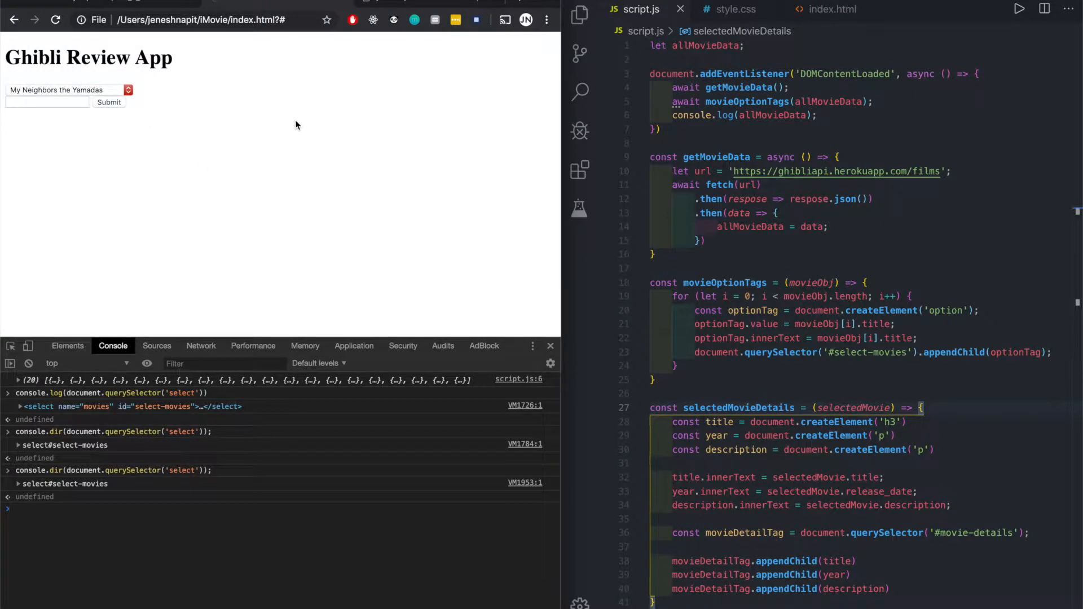
pyautogui.click(66, 90)
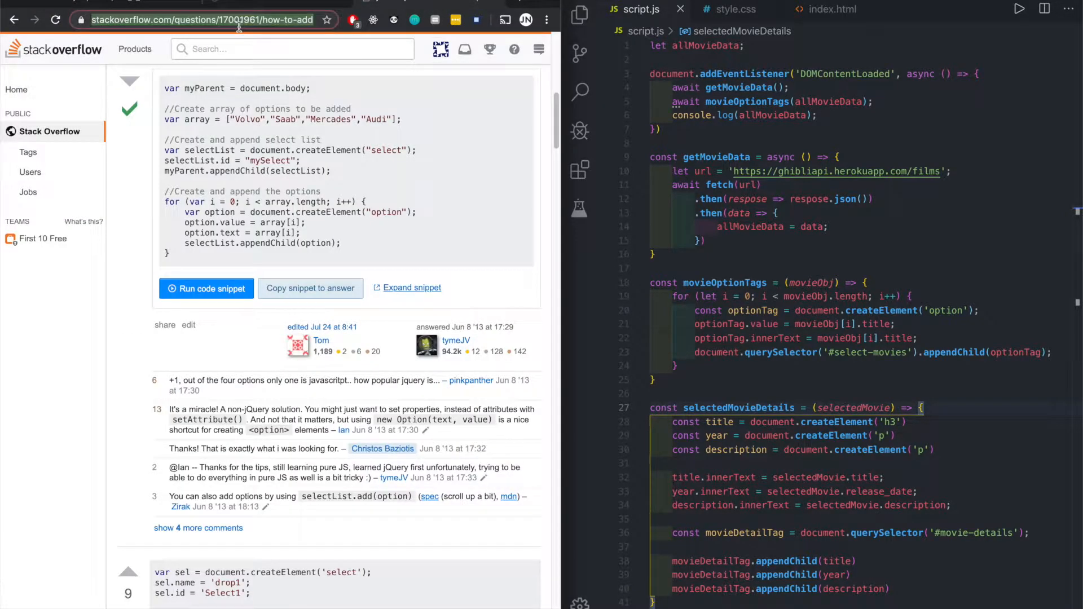
# Search Google for 'js select onchange' from the address bar
pyautogui.write('se')
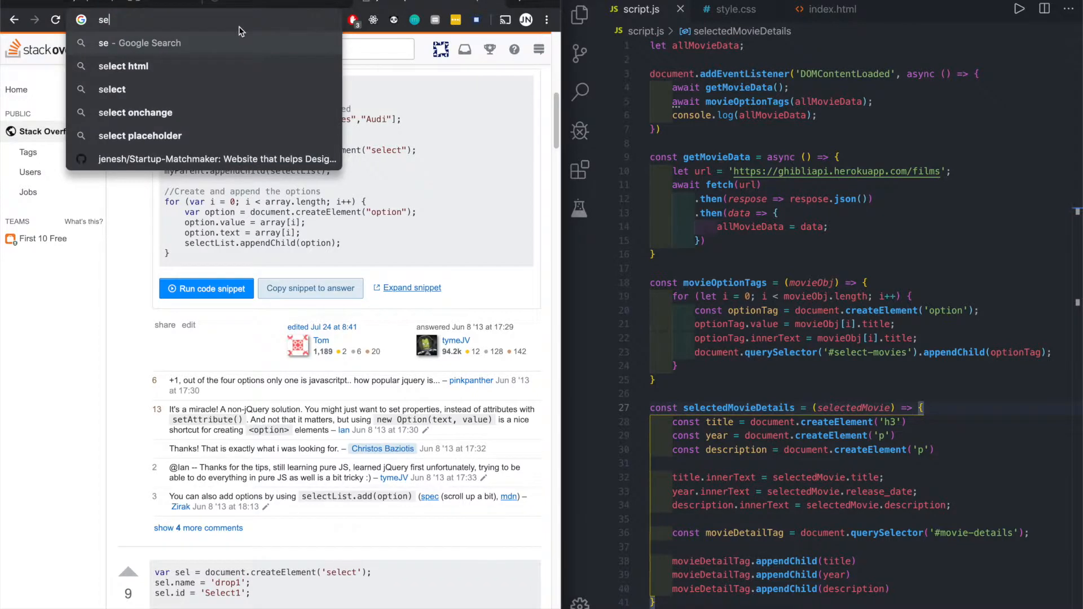
pyautogui.write('js select onchange')
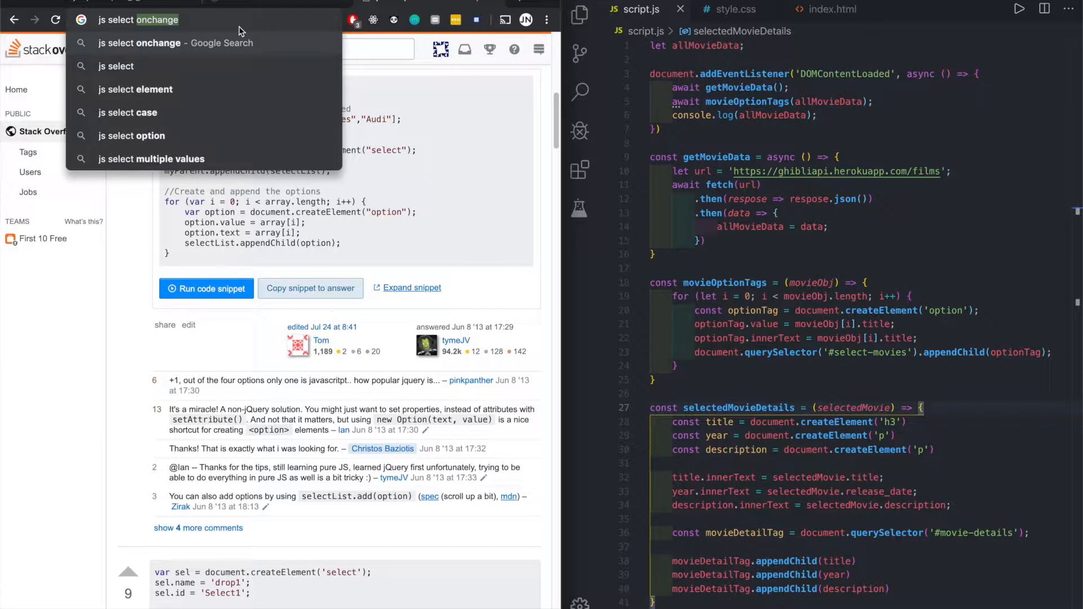
pyautogui.click(158, 43)
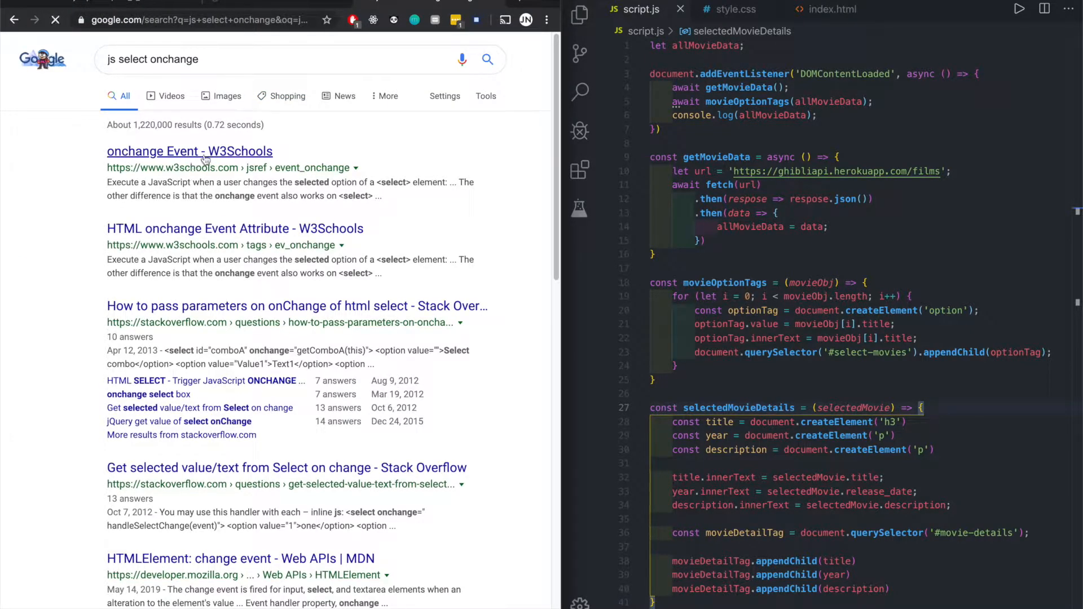
# Go to the W3Schools onchange article and launch its Try it Yourself example
pyautogui.click(188, 151)
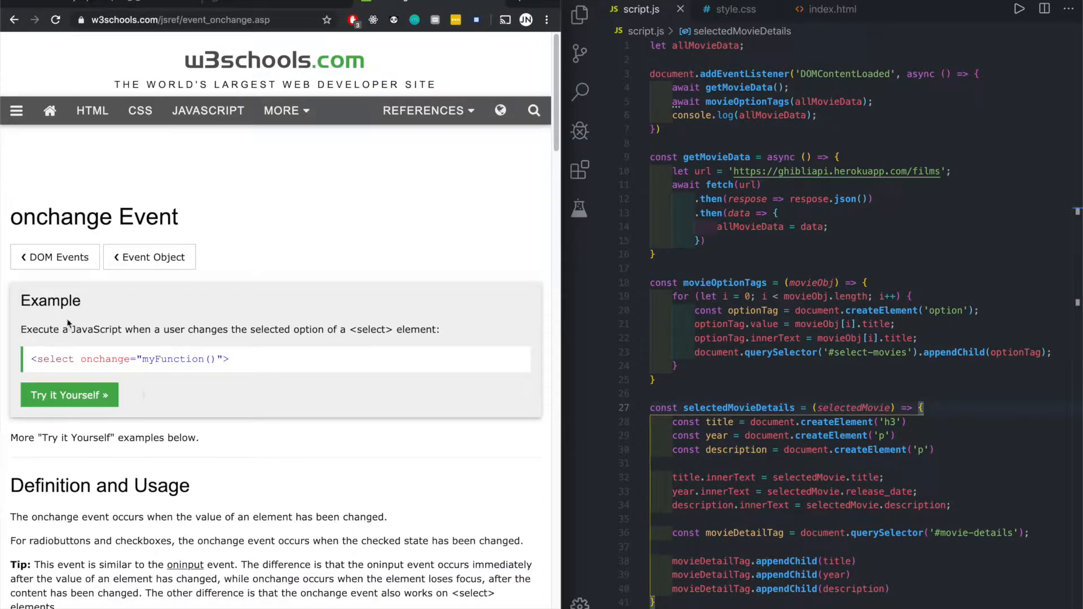
pyautogui.moveTo(302, 347)
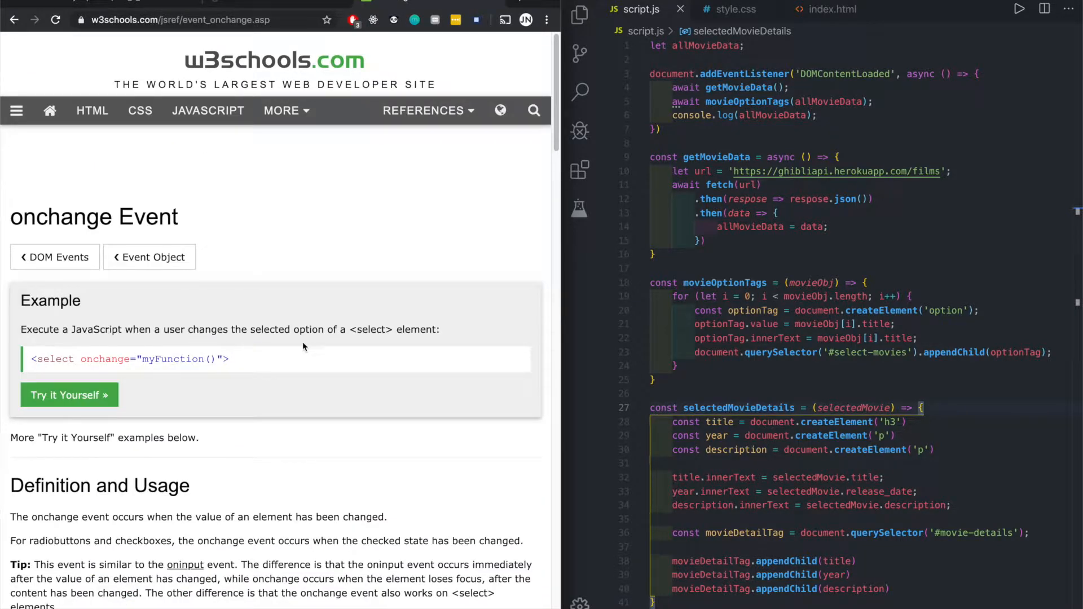
pyautogui.scroll(-3)
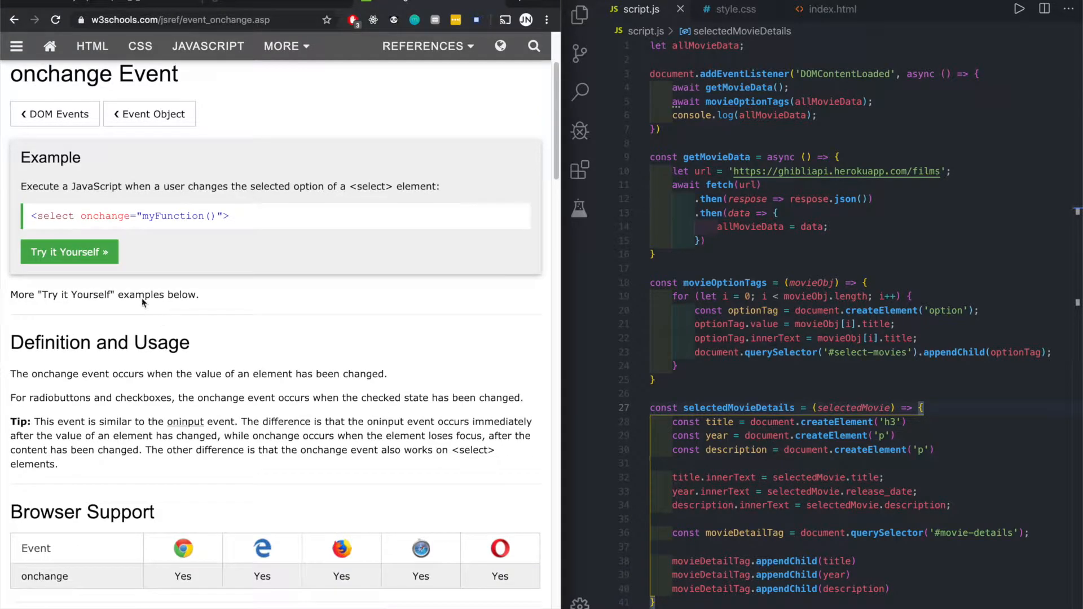
pyautogui.click(68, 252)
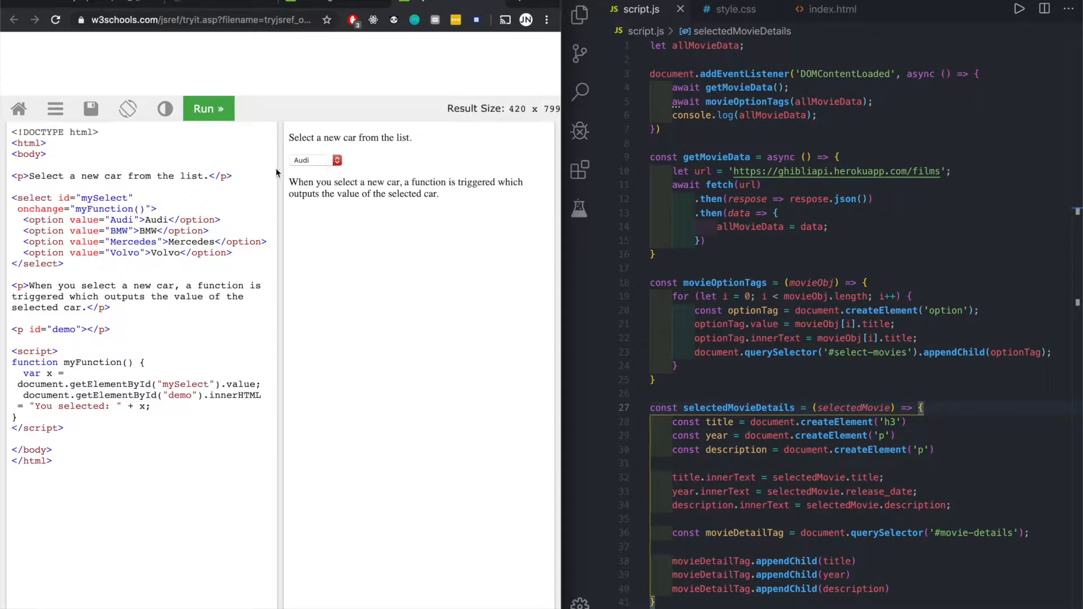
# Try the car dropdown with BMW, Mercedes, Volvo and Audi until it reads You selected: Audi
pyautogui.click(314, 160)
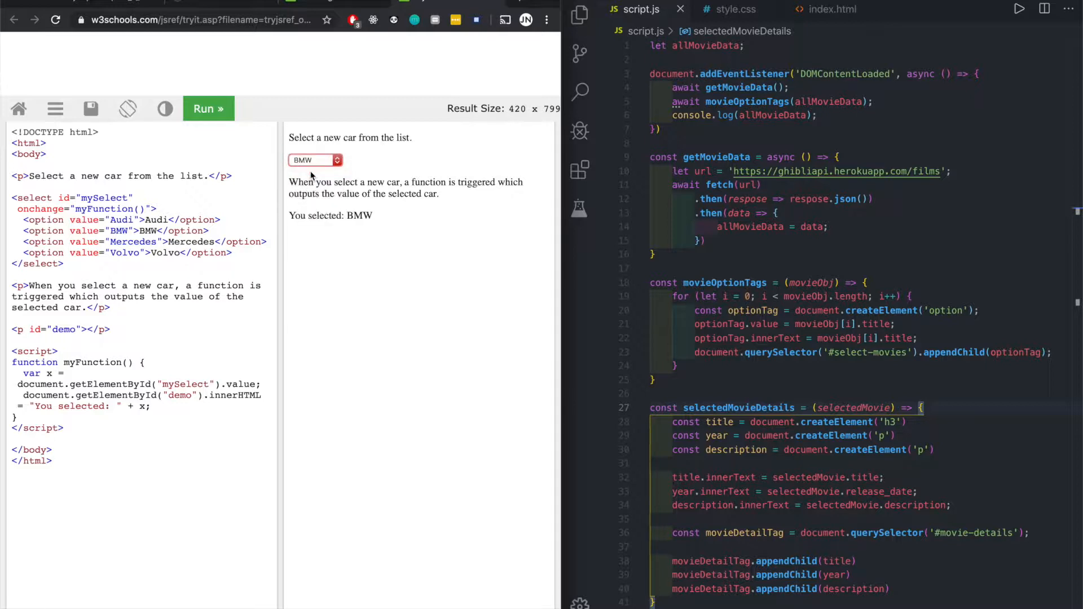
pyautogui.click(315, 160)
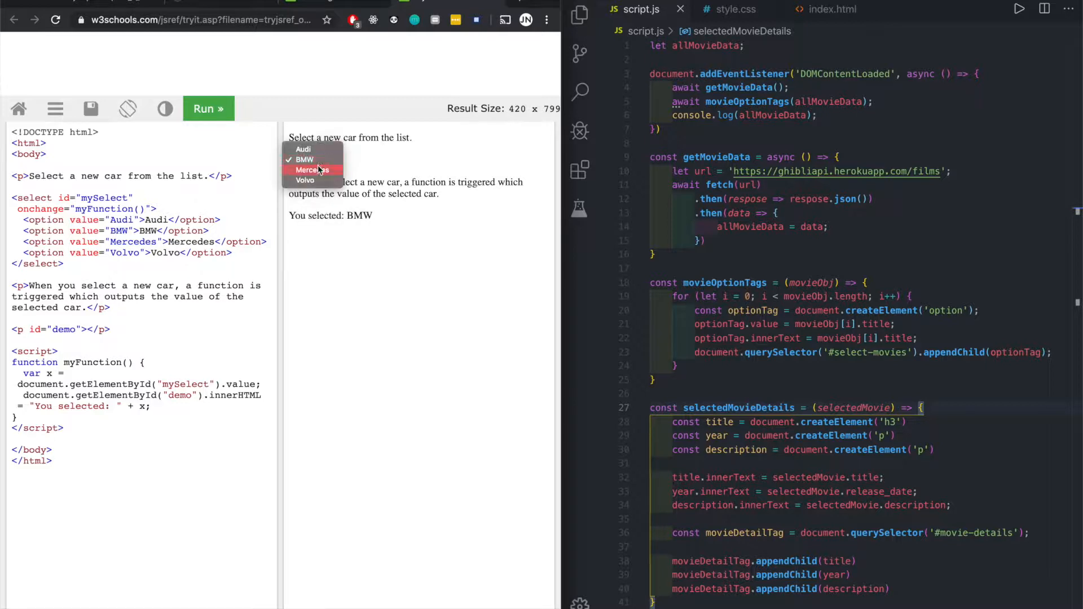
pyautogui.click(311, 159)
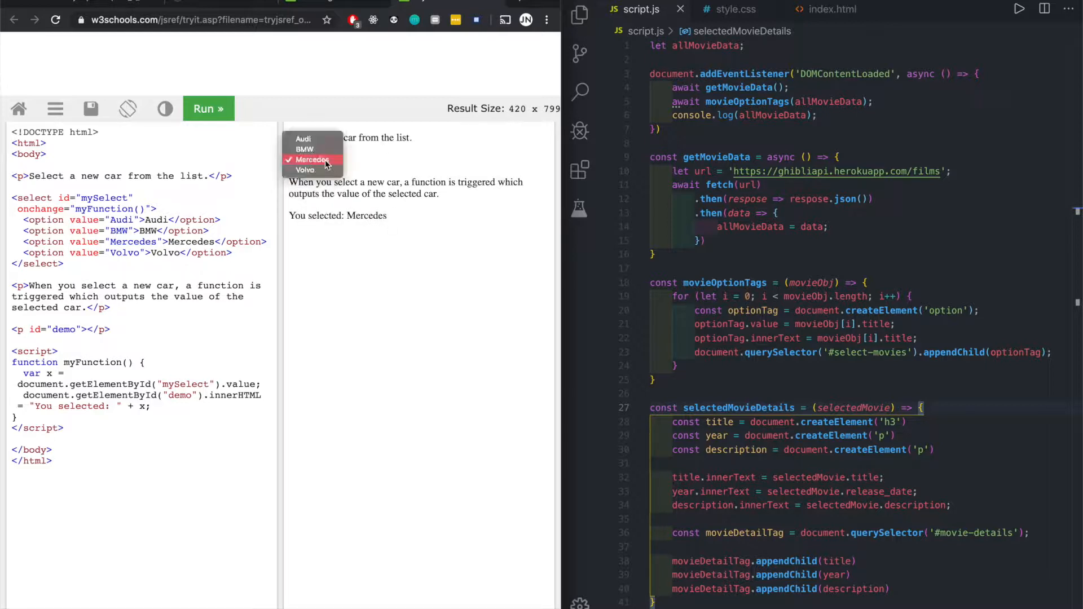
pyautogui.click(305, 170)
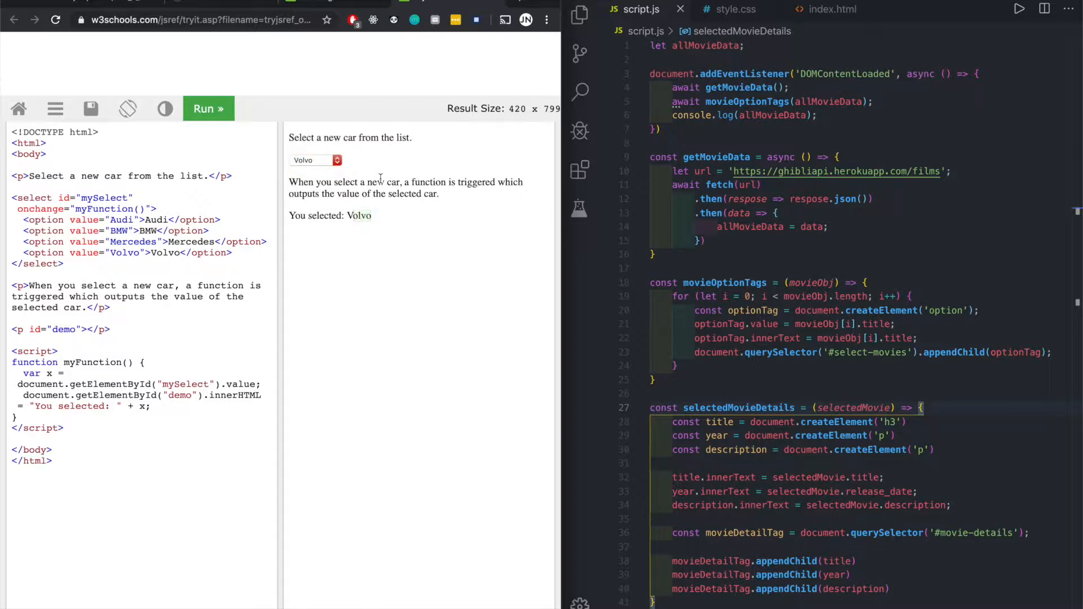
pyautogui.click(314, 159)
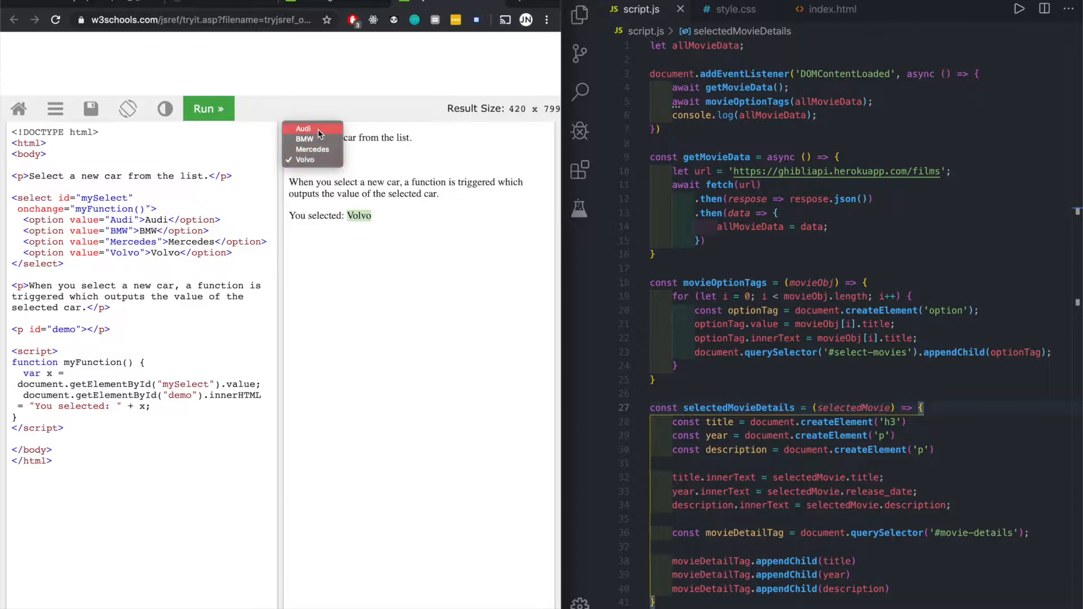
pyautogui.click(303, 129)
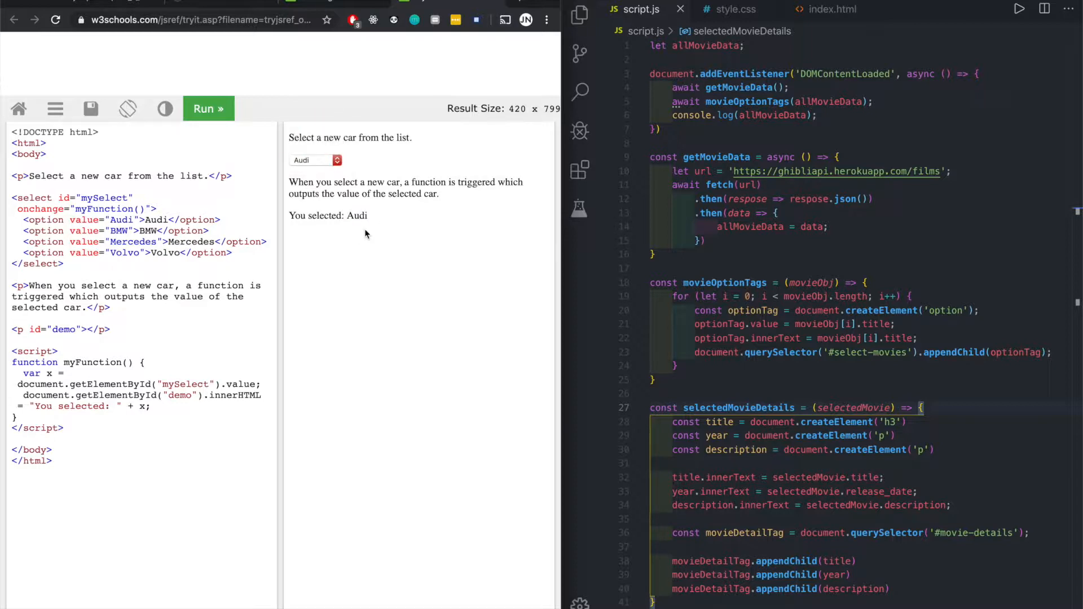
# Widen the code pane and highlight the mySelect element lookup in the example script
pyautogui.doubleClick(96, 209)
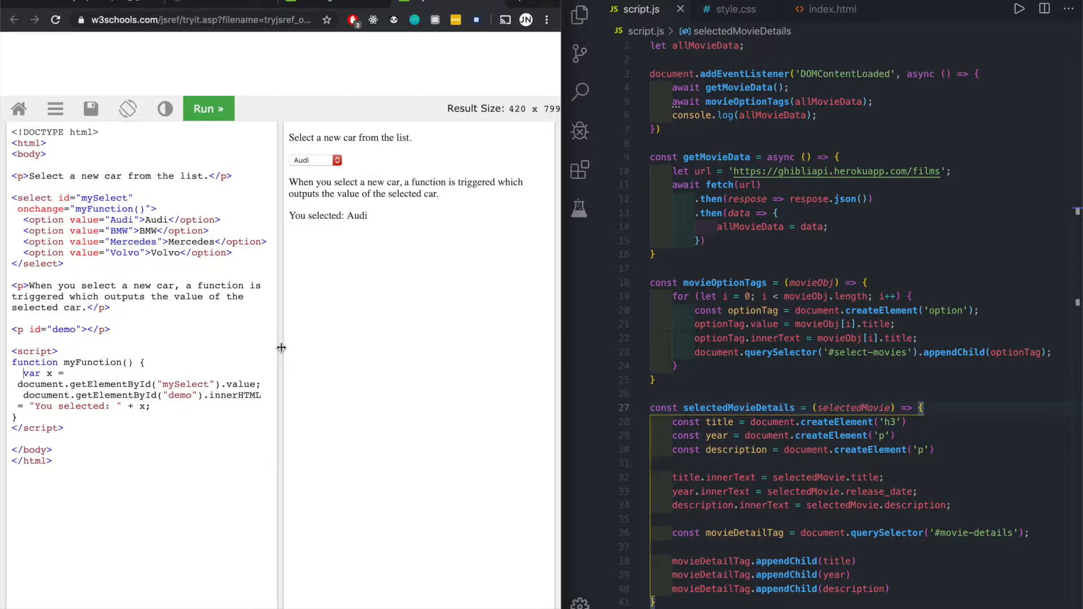
pyautogui.moveTo(281, 347); pyautogui.dragTo(488, 348)
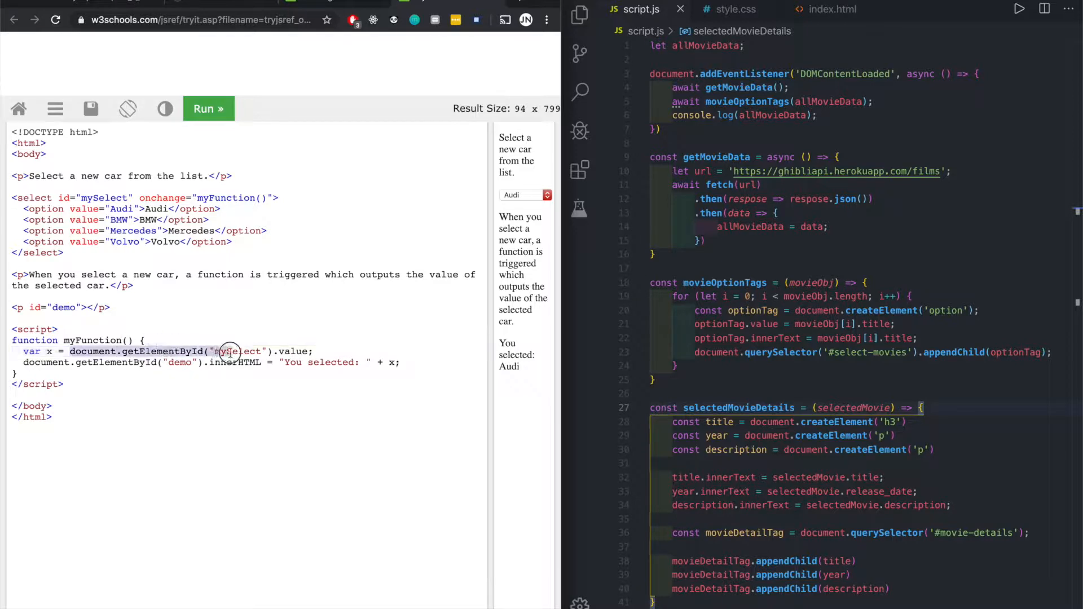
pyautogui.doubleClick(238, 351)
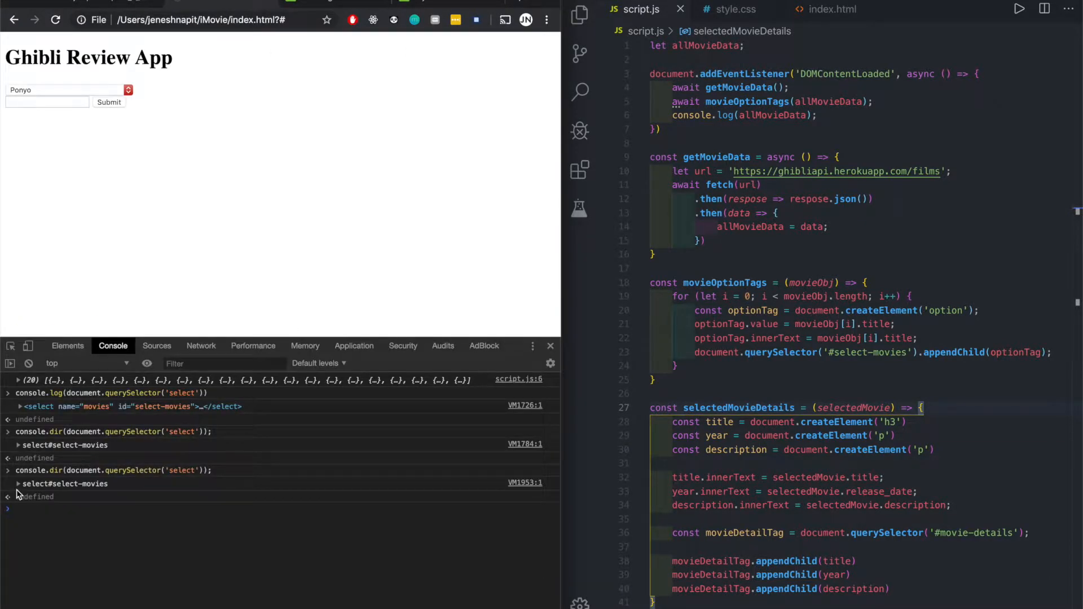
# Expand the logged select#select-movies element in the console to show value Ponyo
pyautogui.click(18, 483)
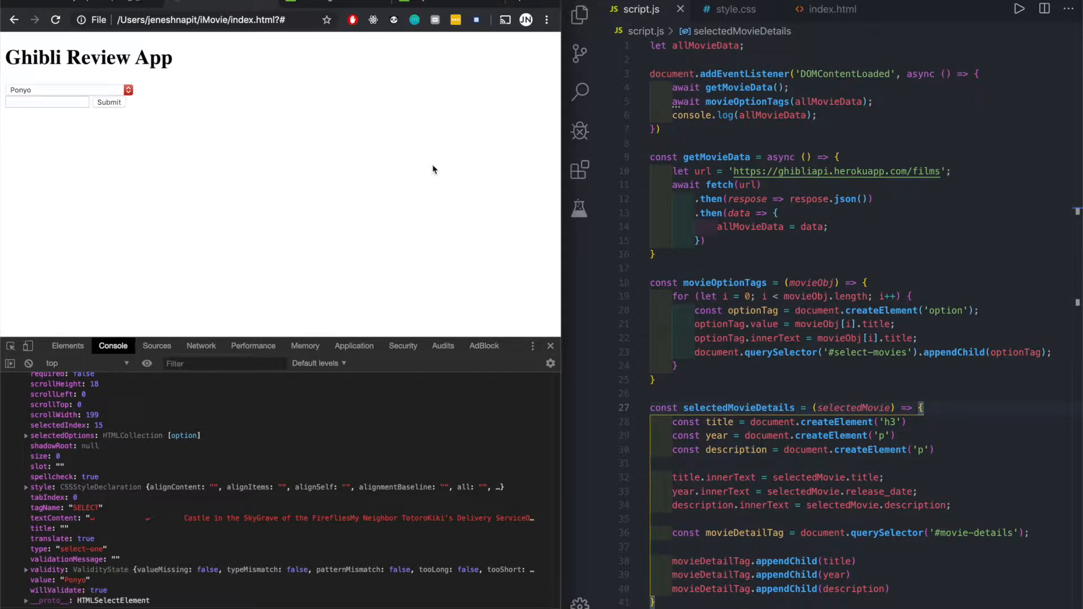
pyautogui.moveTo(435, 5)
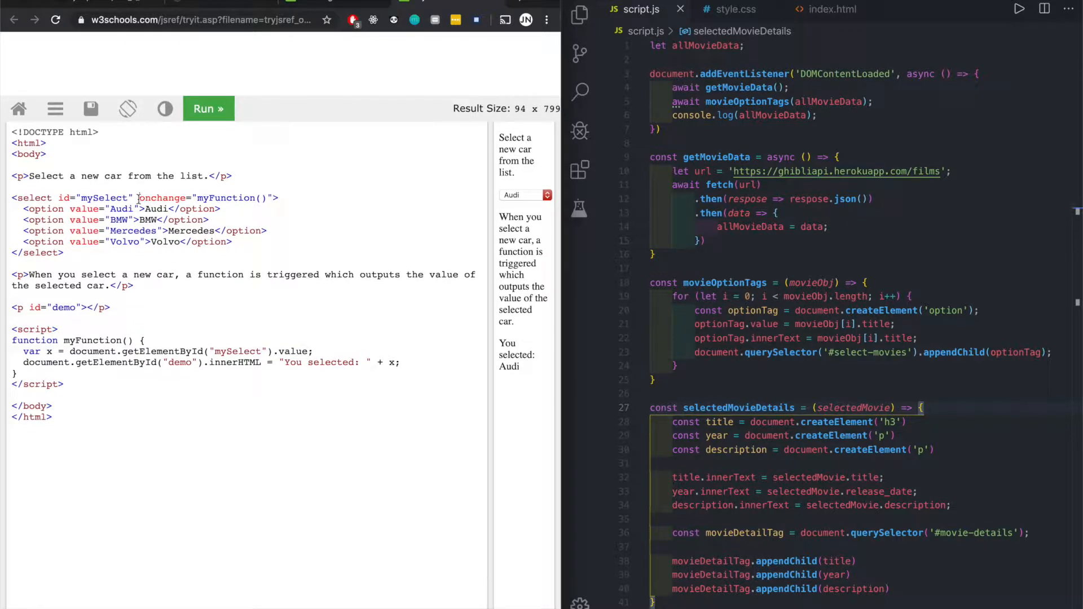
pyautogui.doubleClick(164, 198)
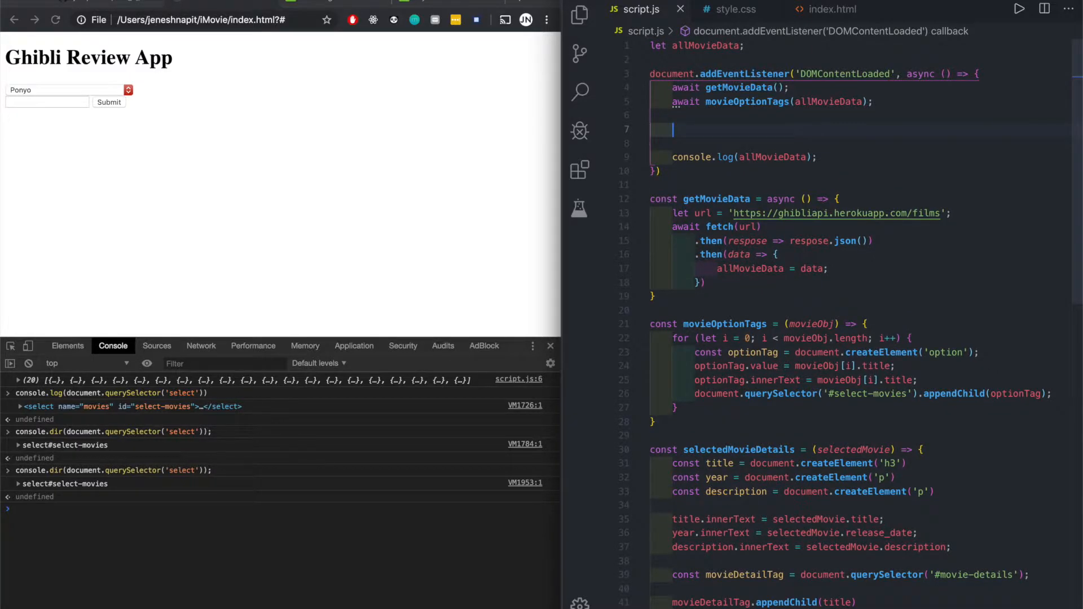
# Store the select element from document.querySelector in a const named selectTag
pyautogui.write("document.querySelector('select');")
pyautogui.write('console.log(')
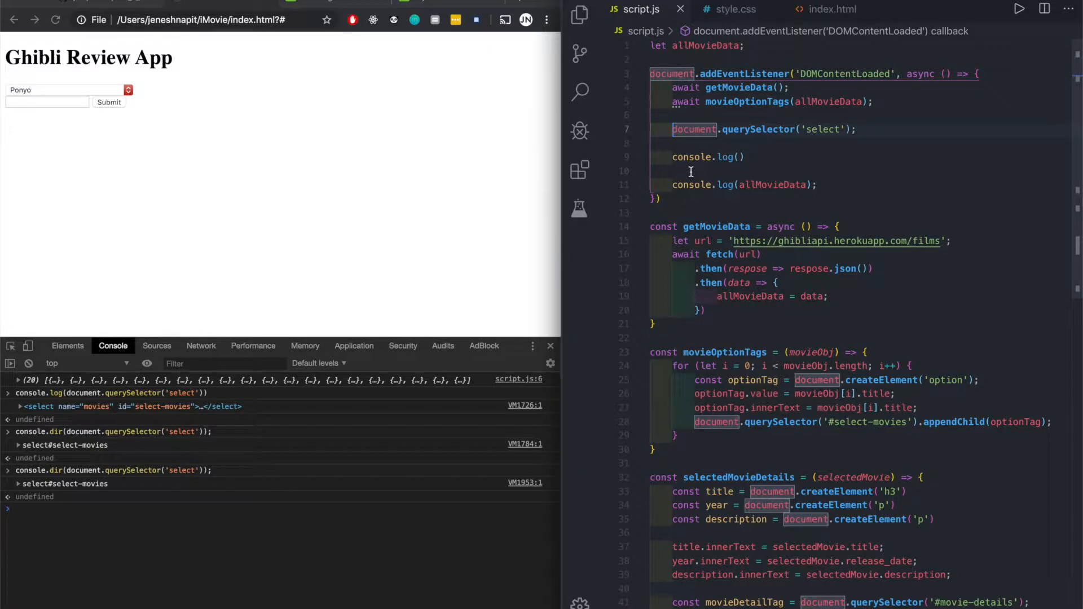
pyautogui.write('const selectTag')
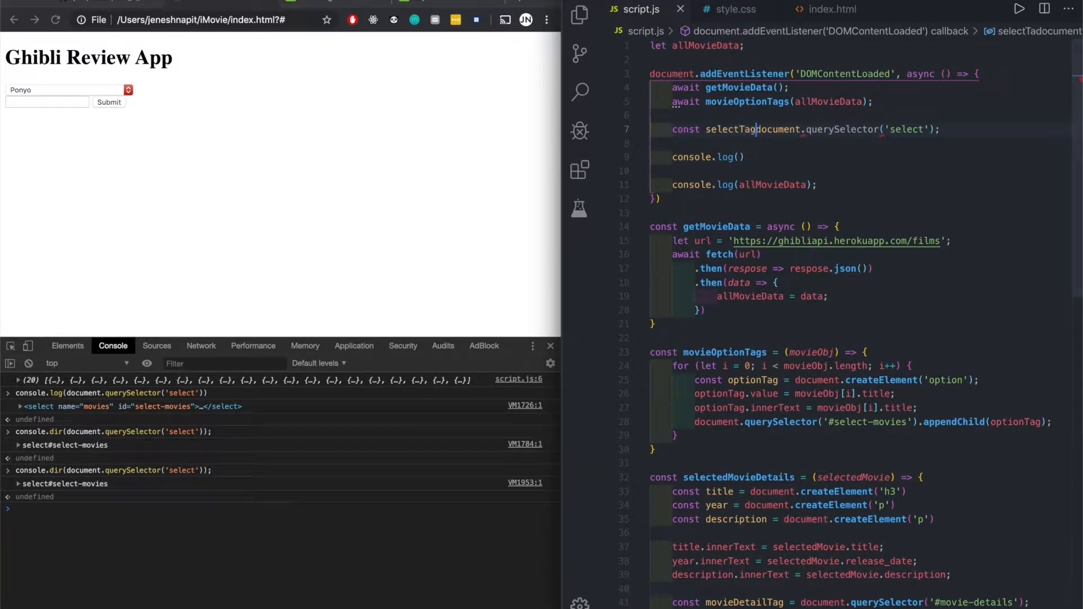
pyautogui.write('=')
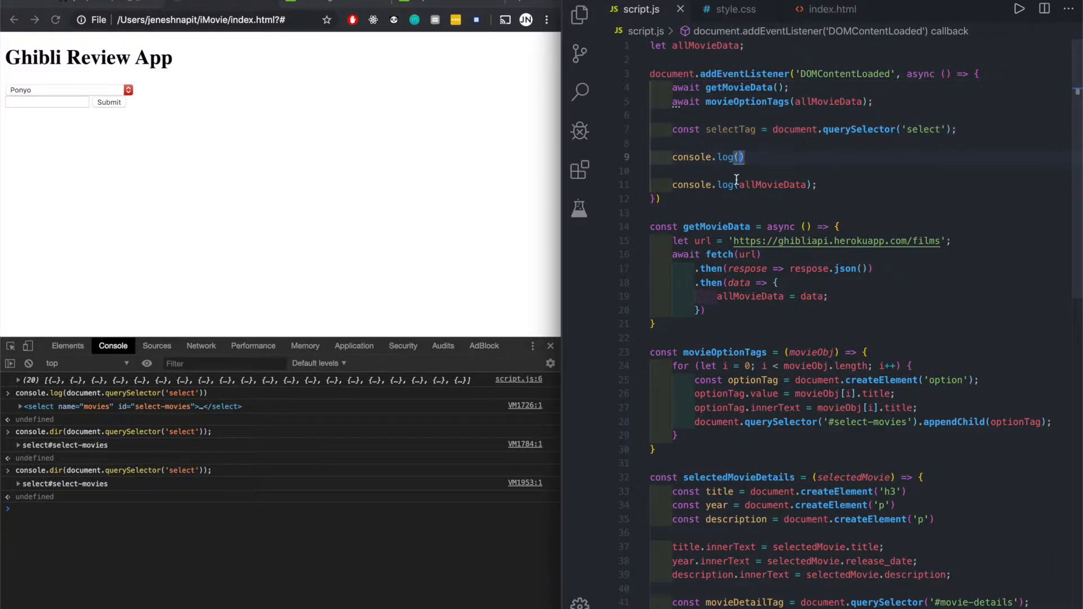
pyautogui.write('selectTag')
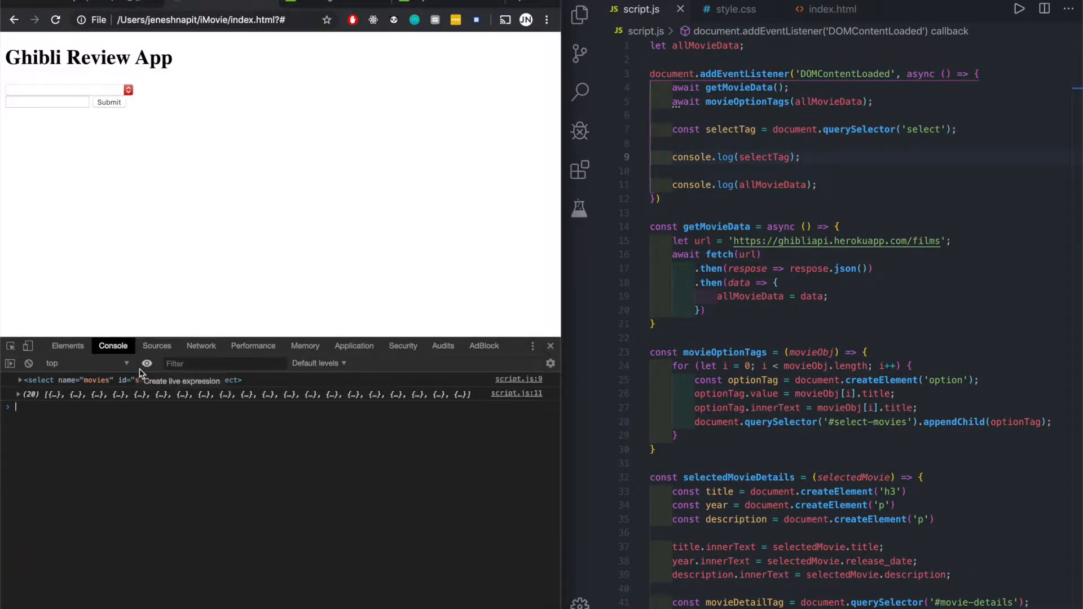
# Log selectTag with console.dir, save, and reload the page to see it in the console
pyautogui.click(19, 380)
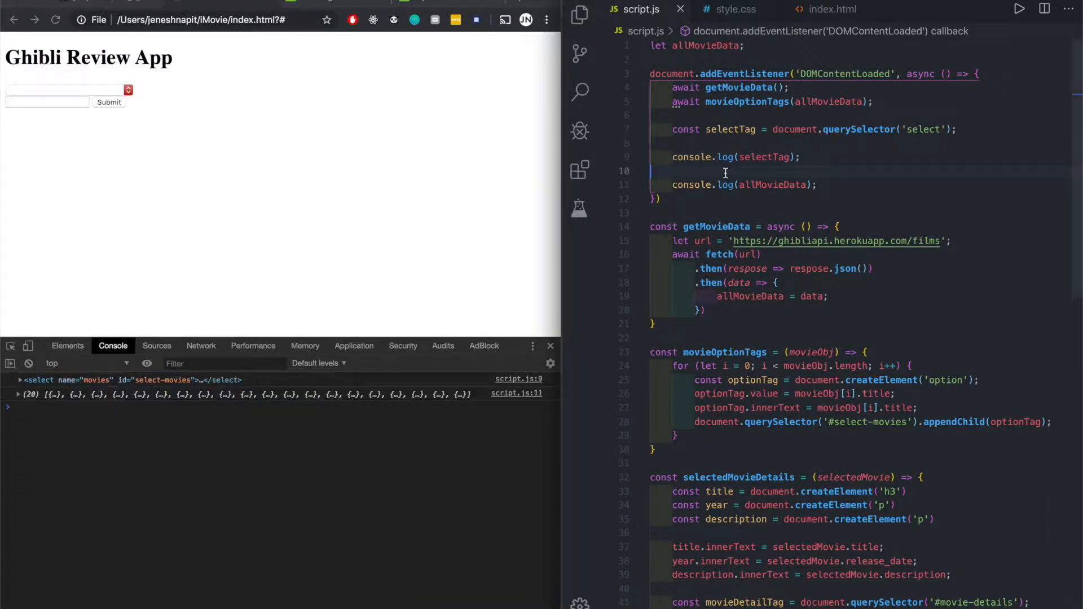
pyautogui.write('dir')
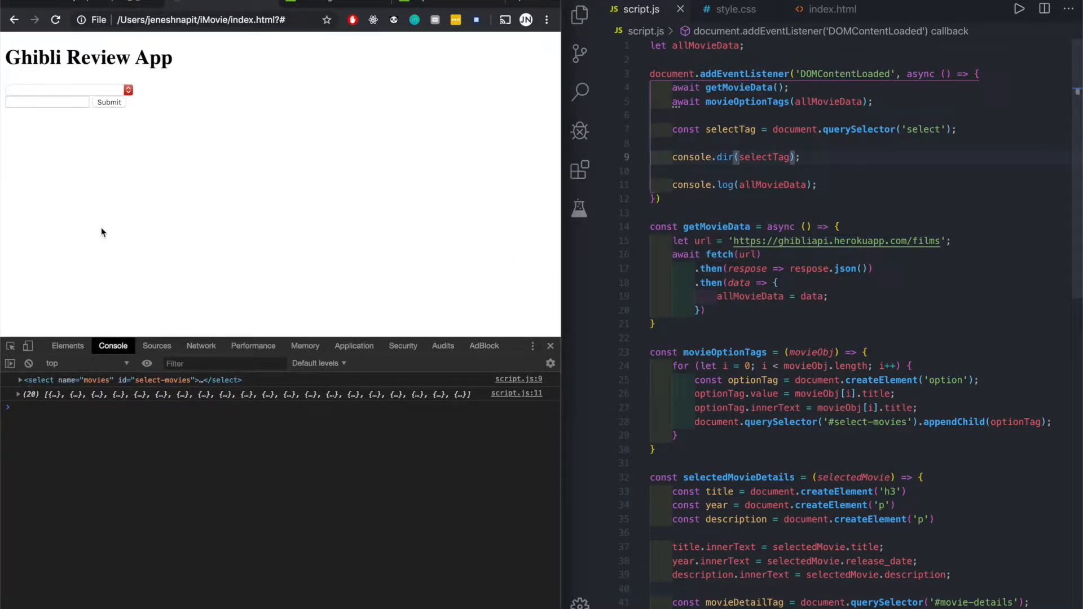
pyautogui.click(19, 379)
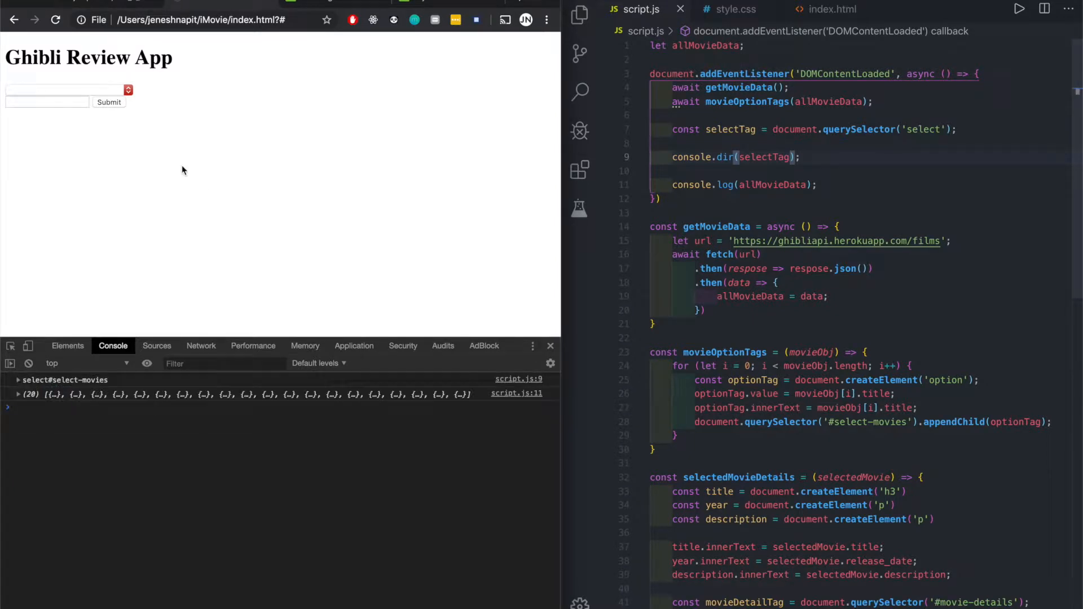
pyautogui.click(801, 171)
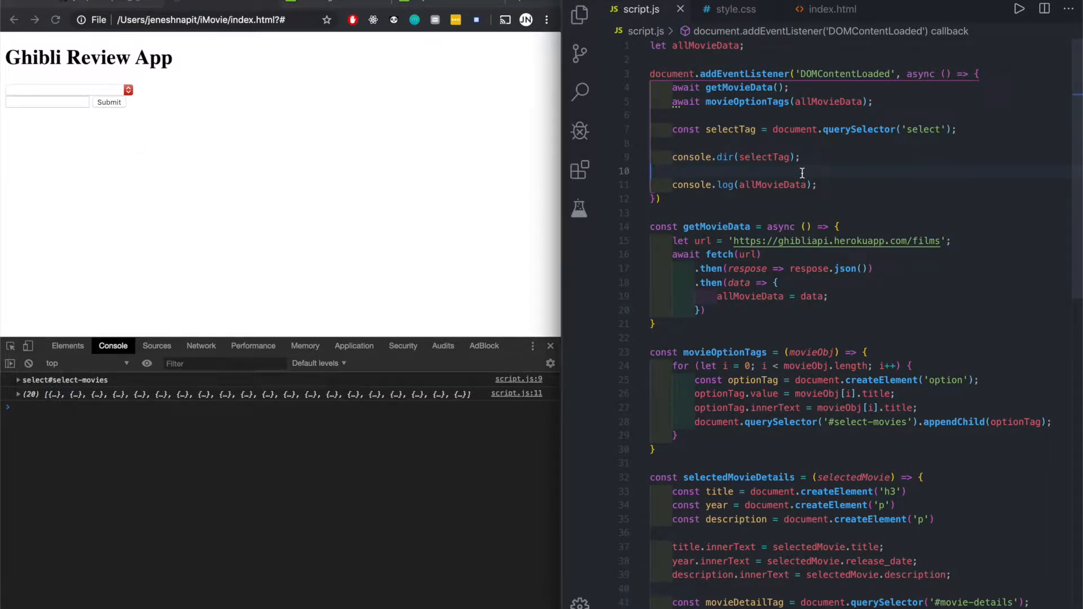
pyautogui.moveTo(805, 157)
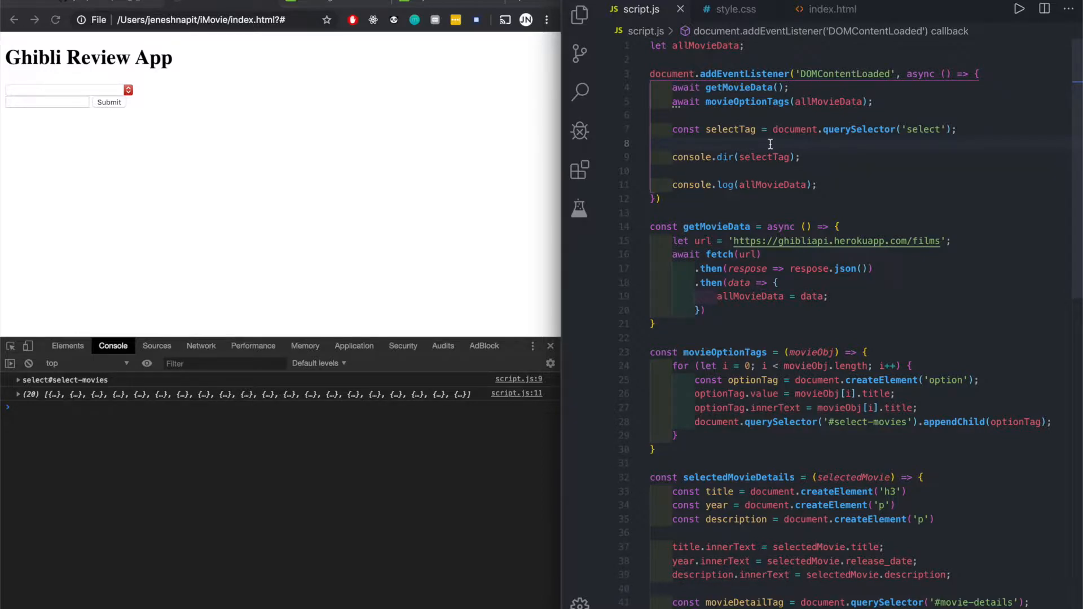
# Add selectTag.addEventListener('onchange') with an arrow function logging a test string
pyautogui.write('sele')
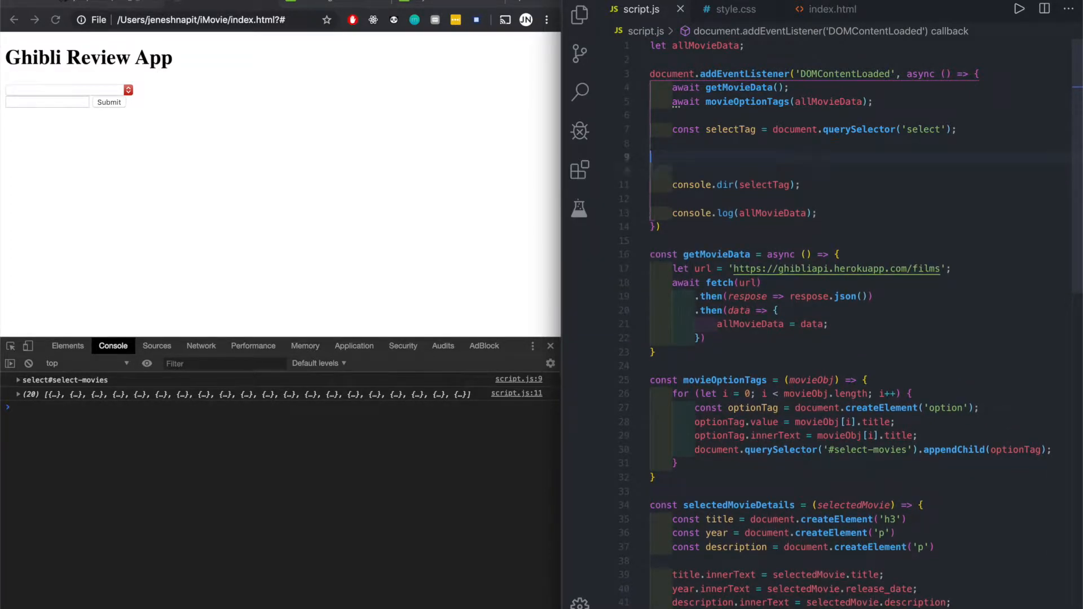
pyautogui.write('selectTag')
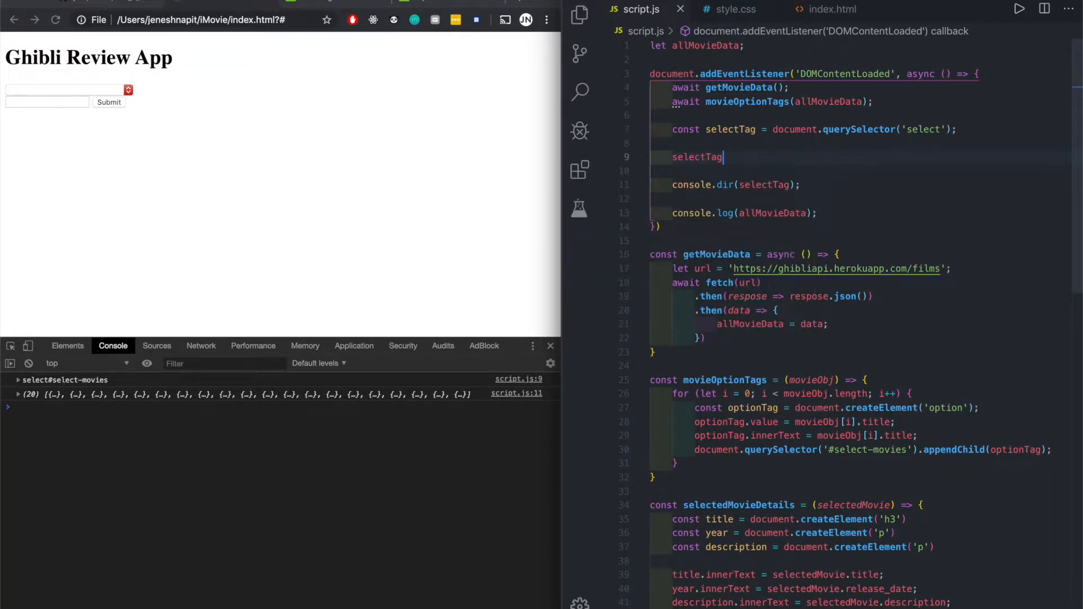
pyautogui.write('.addEventListener()')
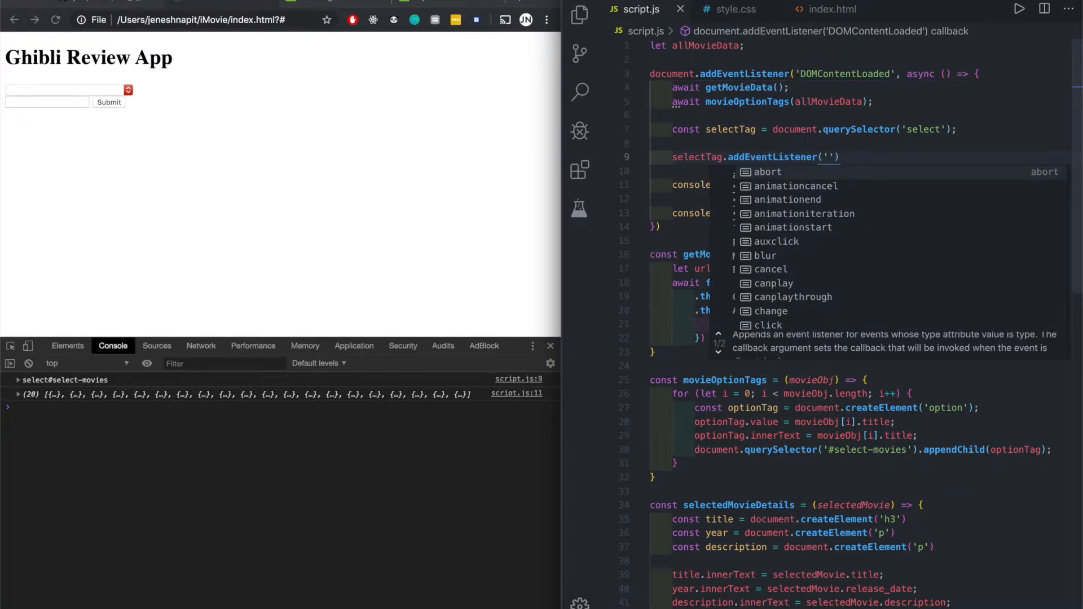
pyautogui.write('onchange')
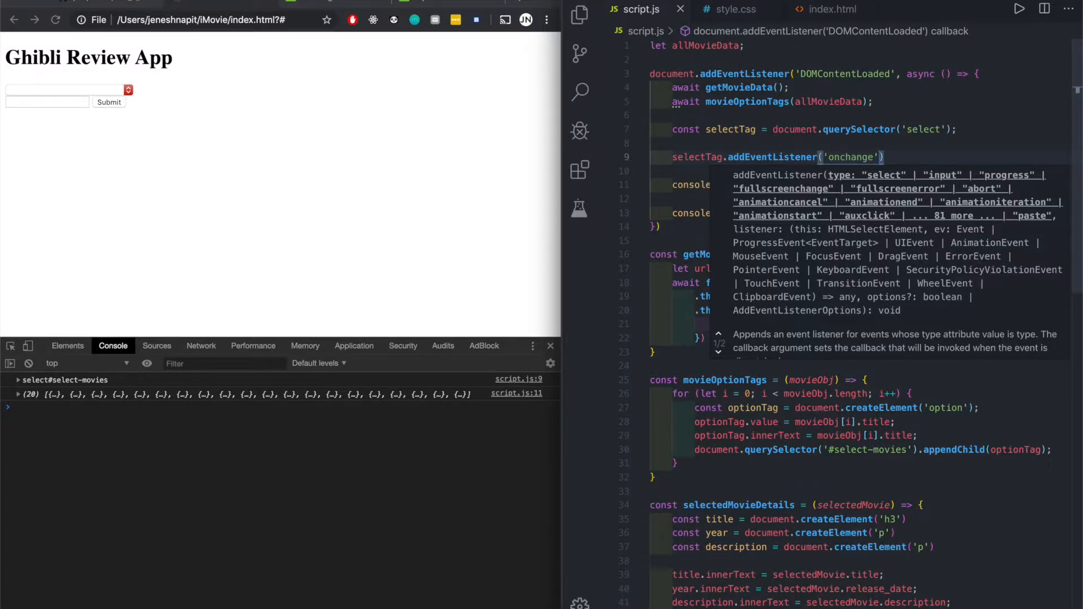
pyautogui.write(', ()')
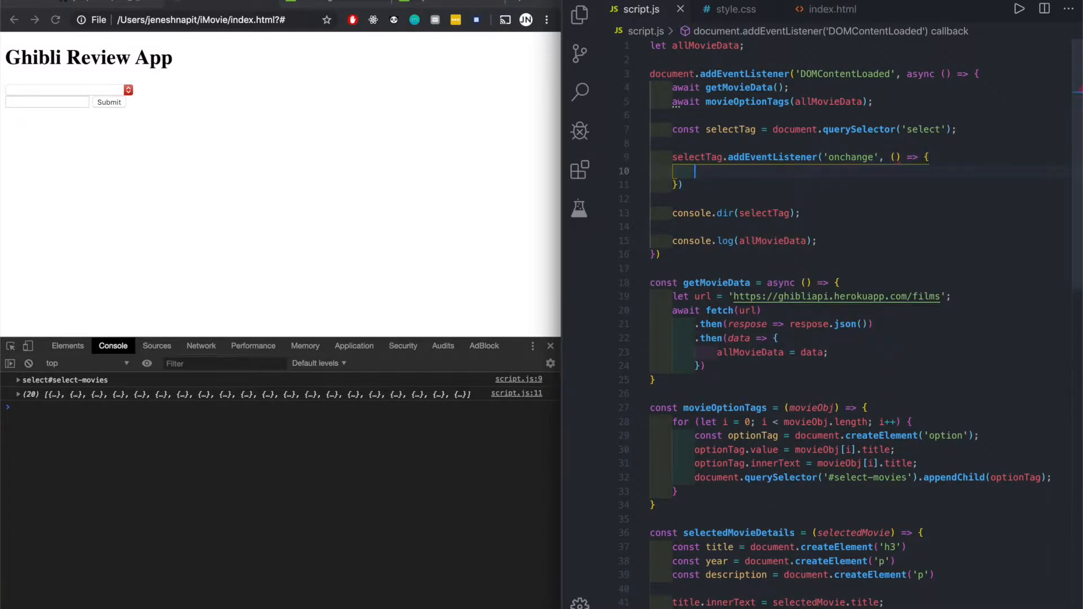
pyautogui.write('console.log(')
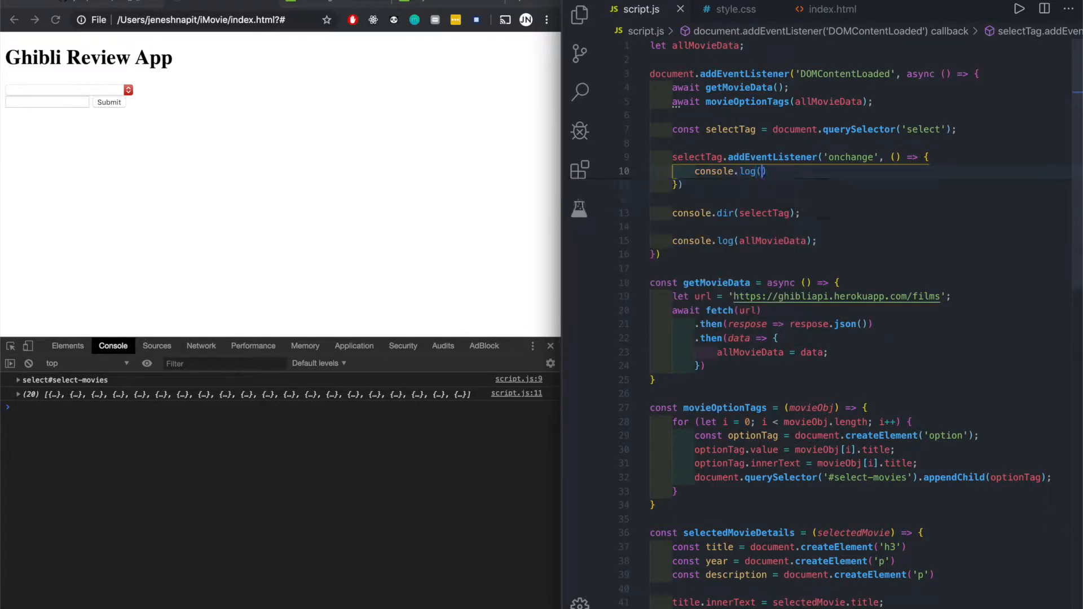
pyautogui.write("sadfasdfasfd'")
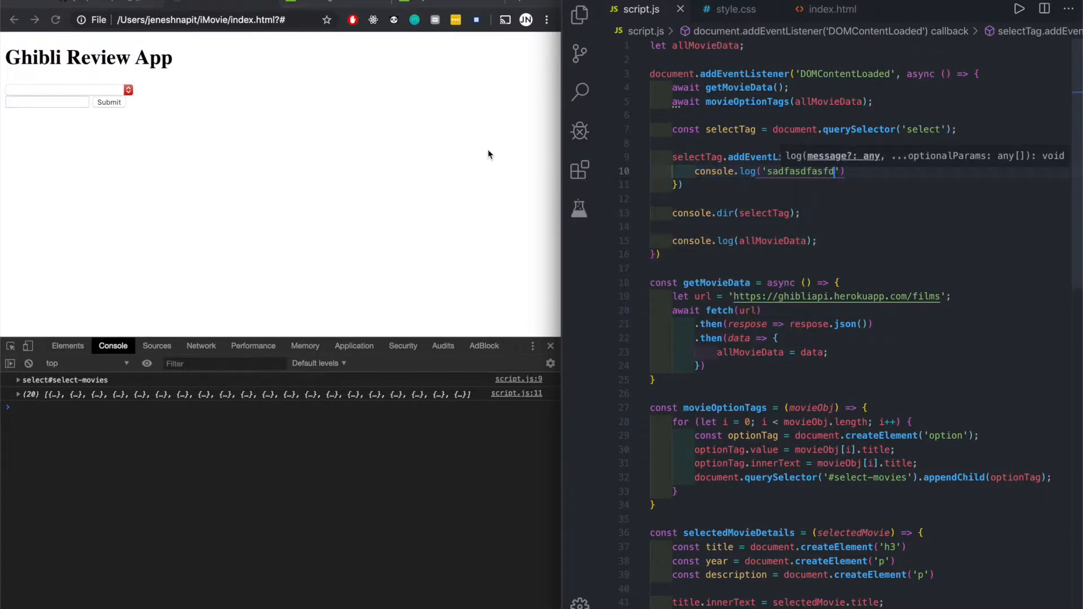
# Reload the app to see the addEventListener TypeError, then select the listener block
pyautogui.click(55, 19)
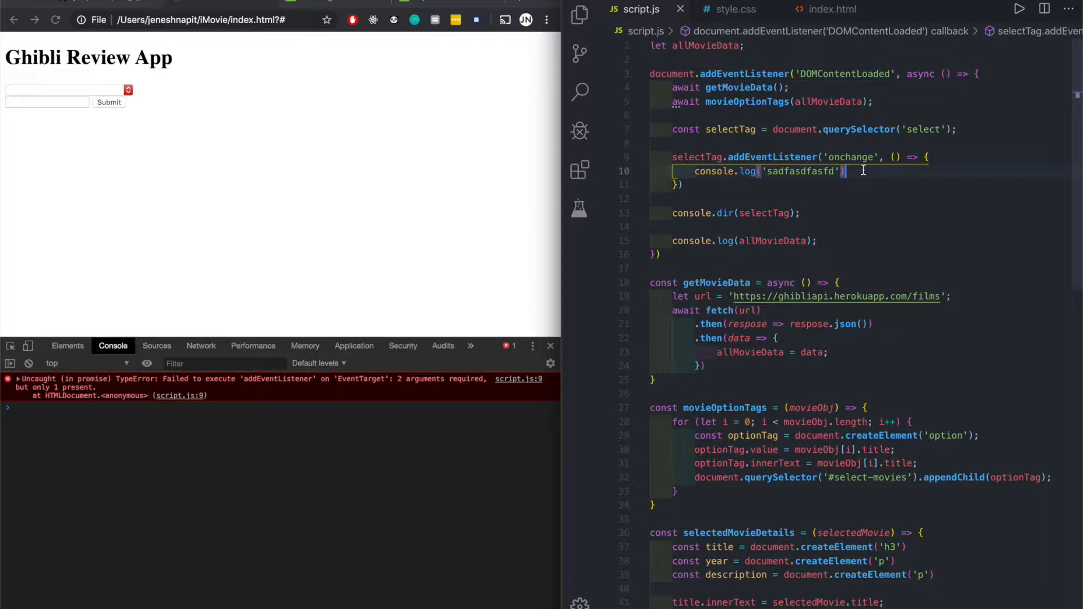
pyautogui.doubleClick(851, 157)
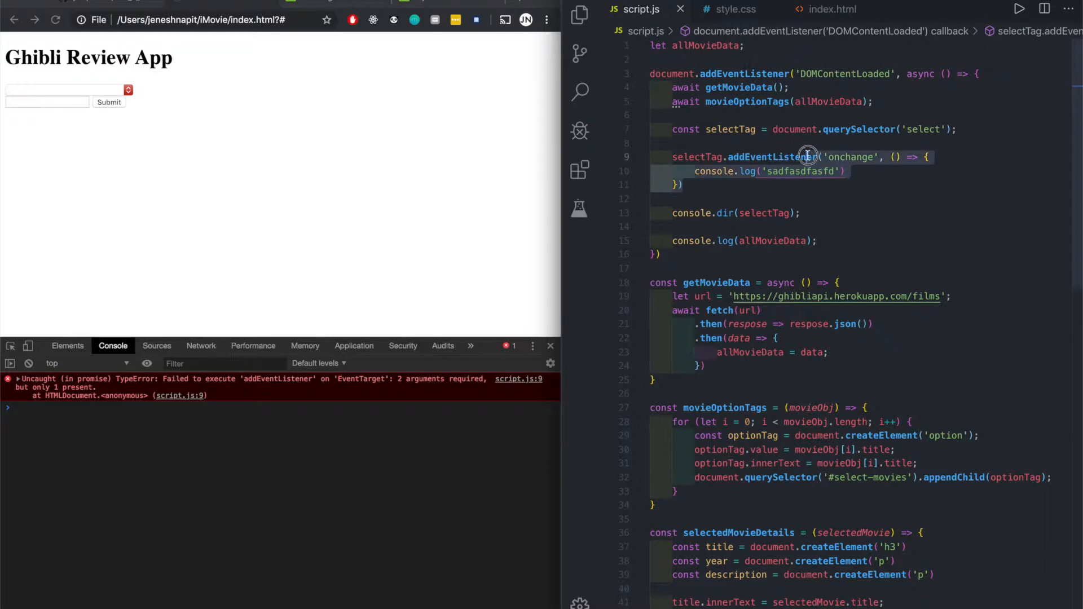
# Replace the listener with selectTag.onchange = selectedMovieDetails; plus a temporary console.log
pyautogui.press('Backspace')
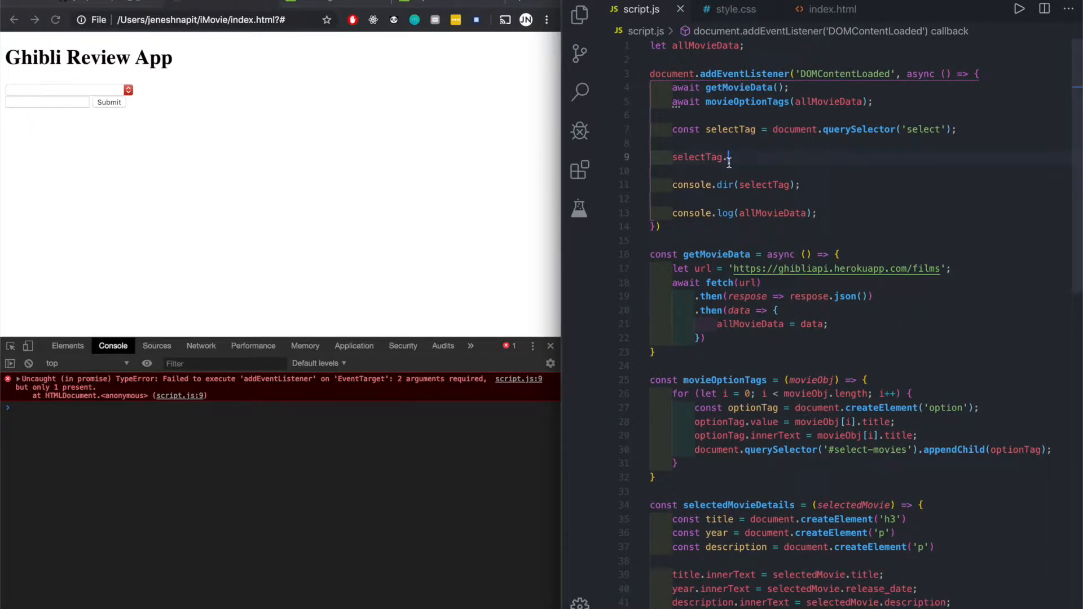
pyautogui.write('onchange')
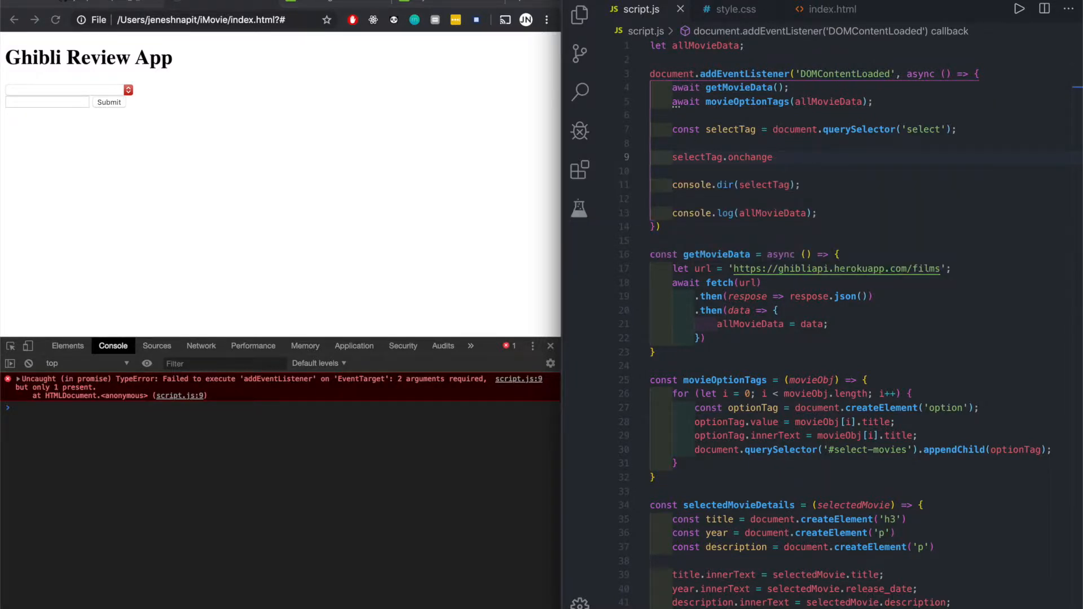
pyautogui.write('=')
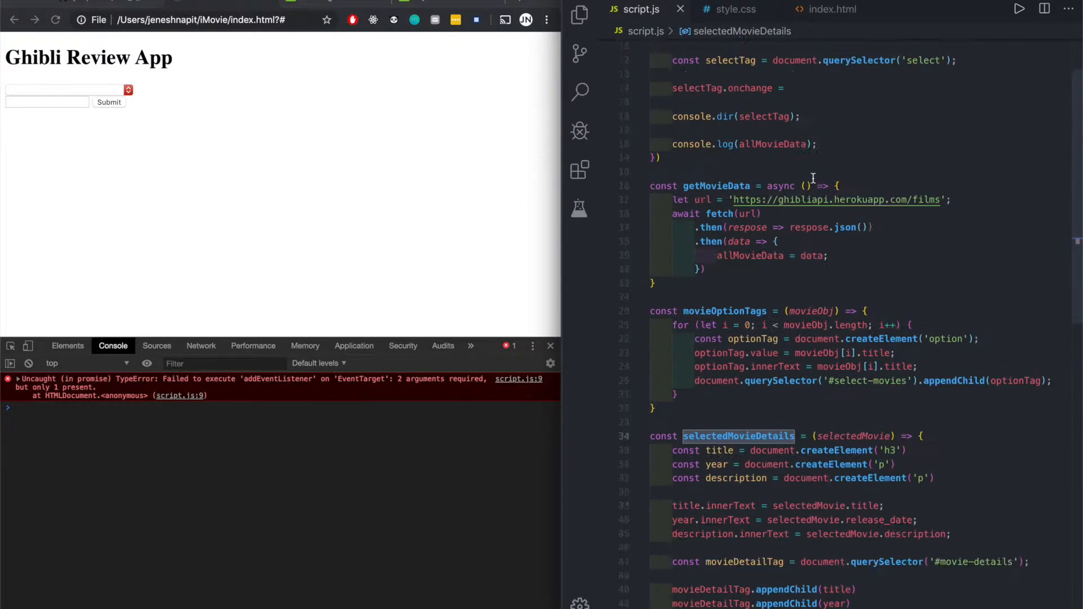
pyautogui.write('selectedMovieDetails')
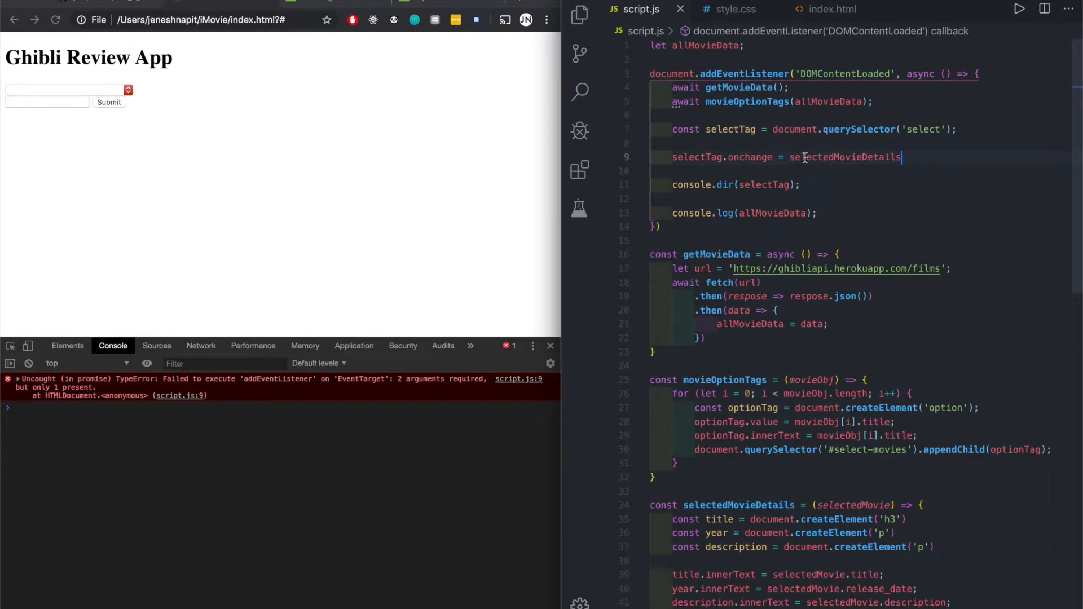
pyautogui.write(';')
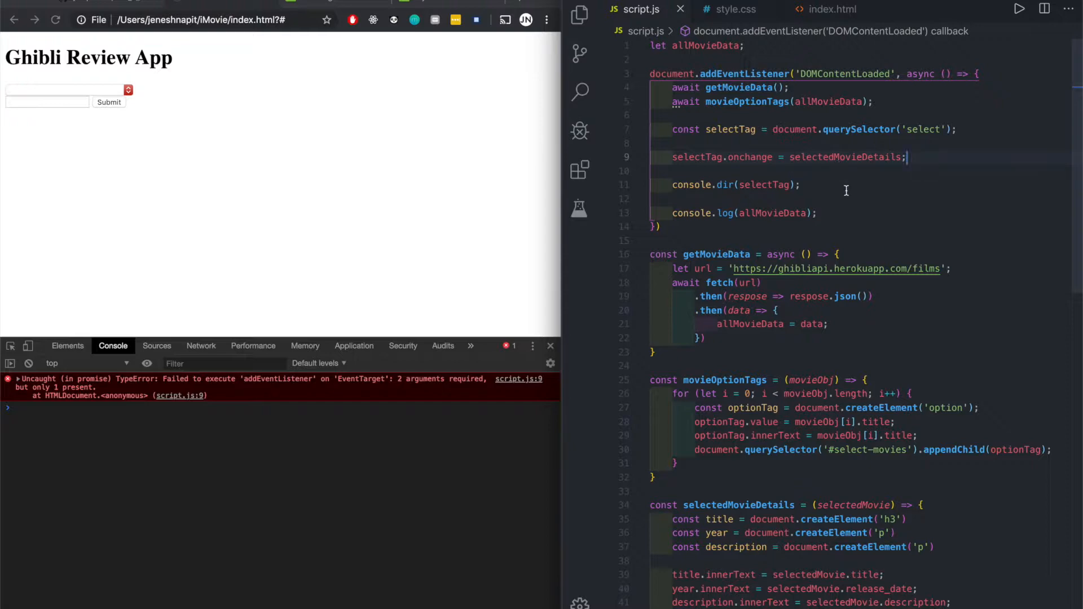
pyautogui.scroll(-3)
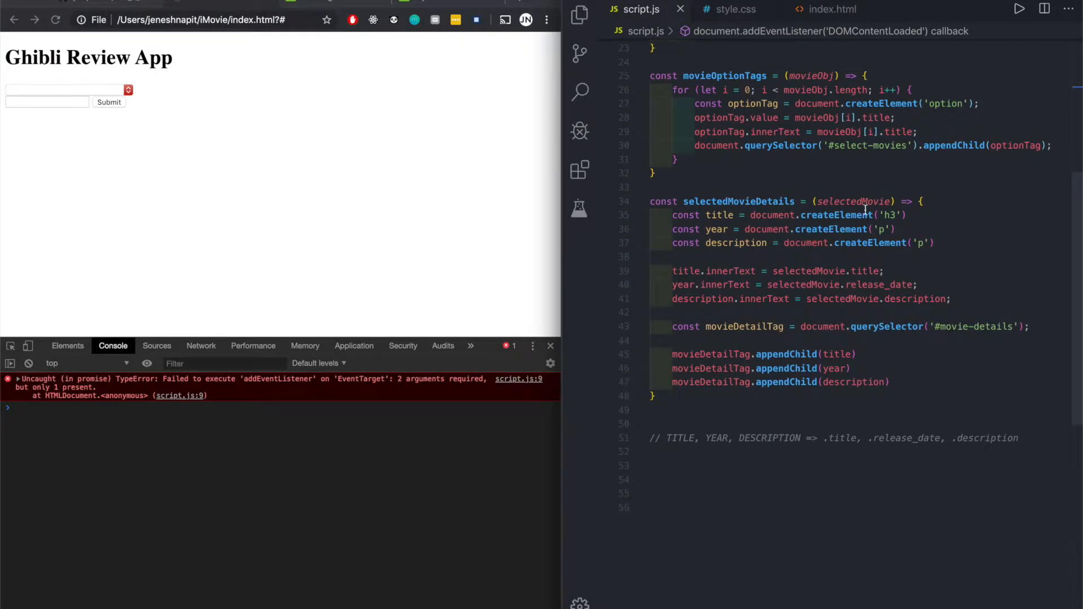
pyautogui.write("console.log('asdfasdf")
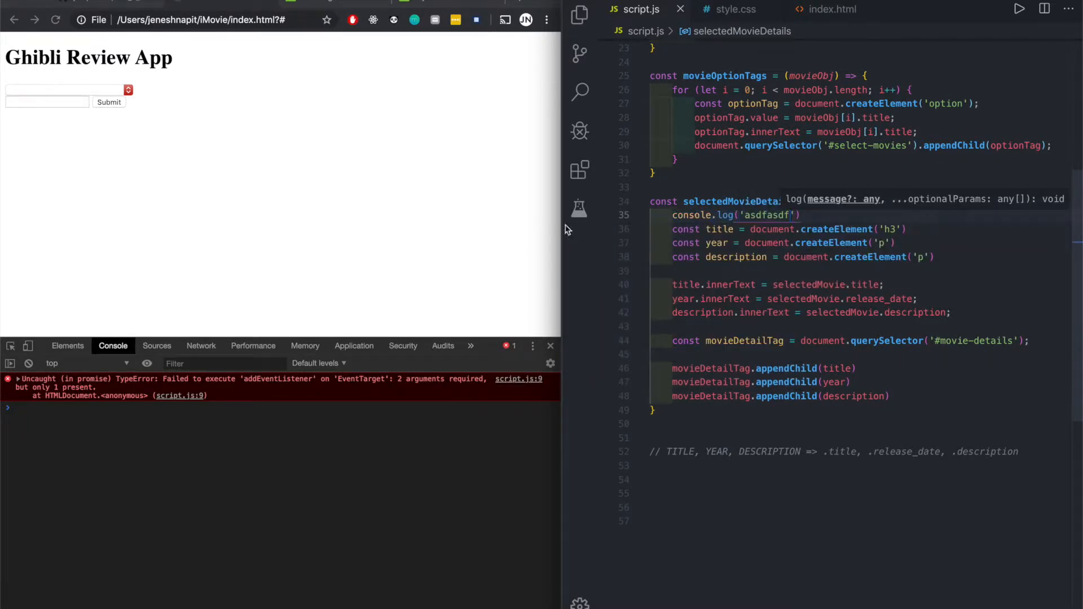
# Reload the app and choose Grave of the Fireflies and Only Yesterday, adding undefined detail blocks
pyautogui.click(108, 102)
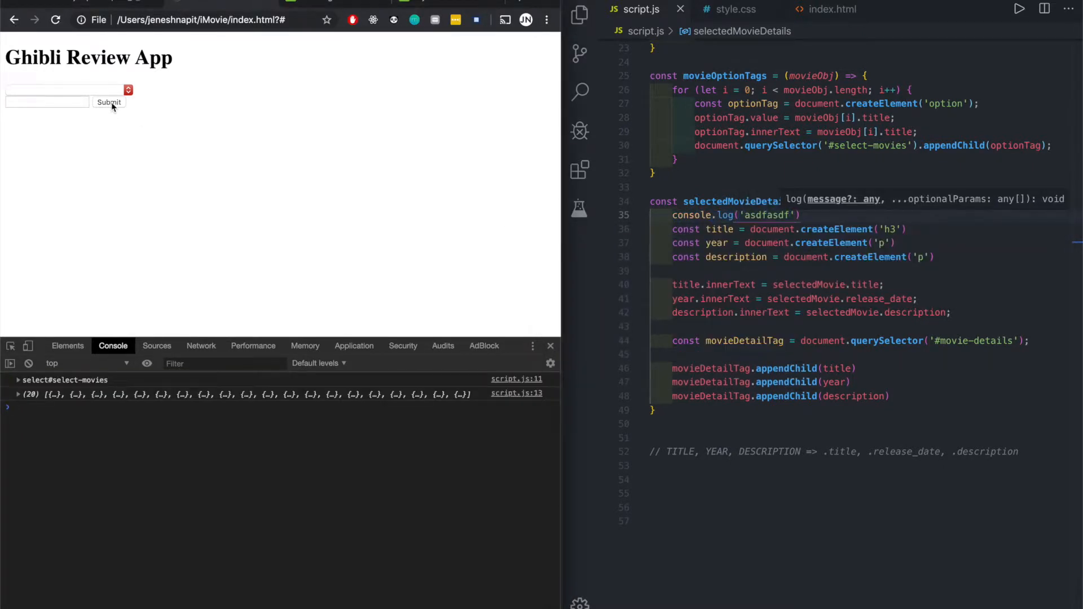
pyautogui.click(108, 102)
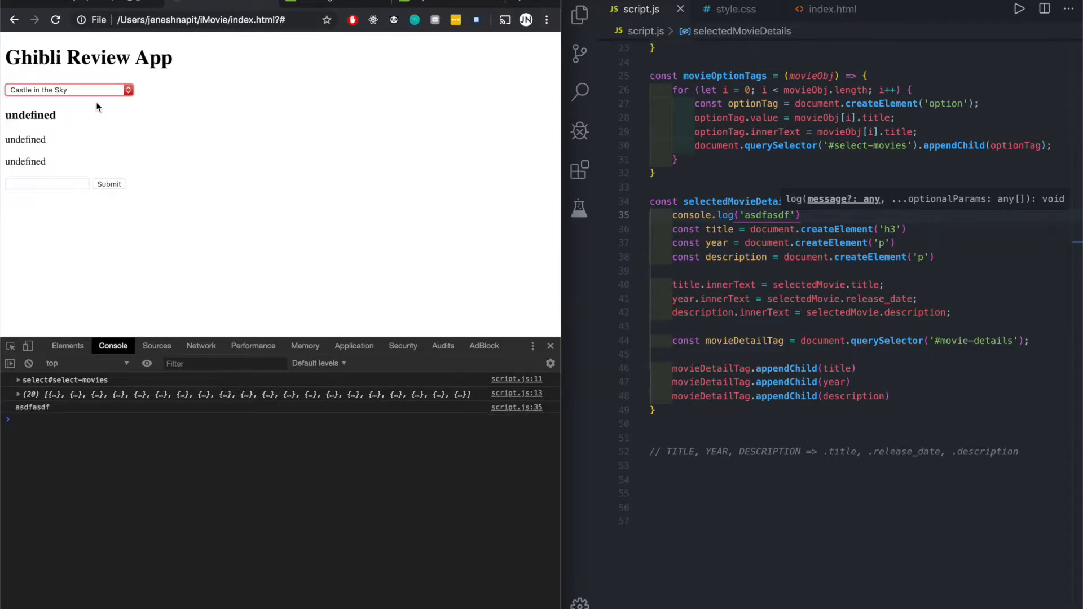
pyautogui.click(66, 90)
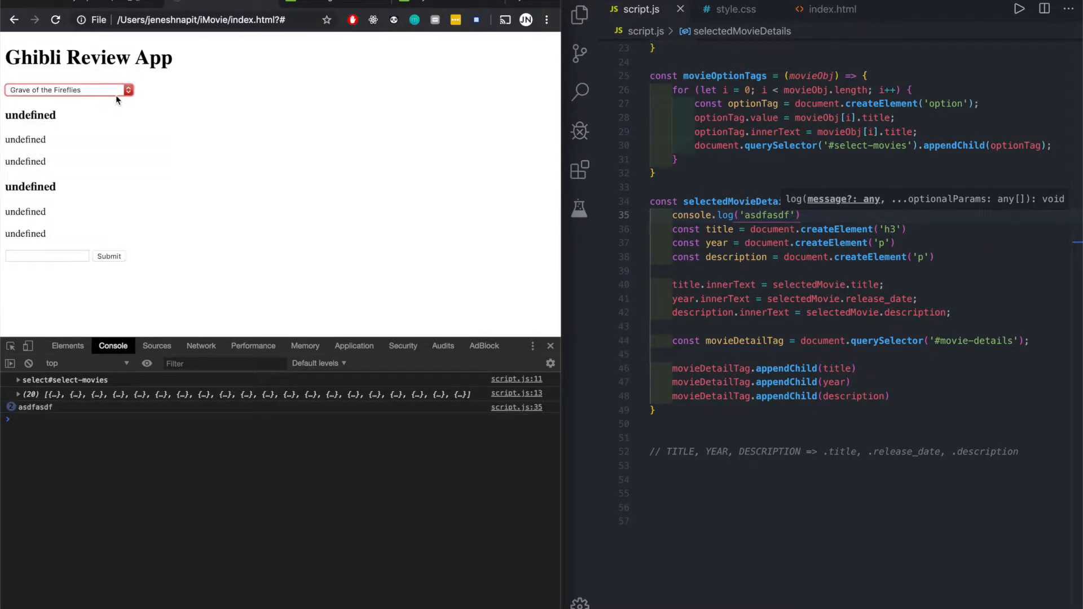
pyautogui.click(65, 90)
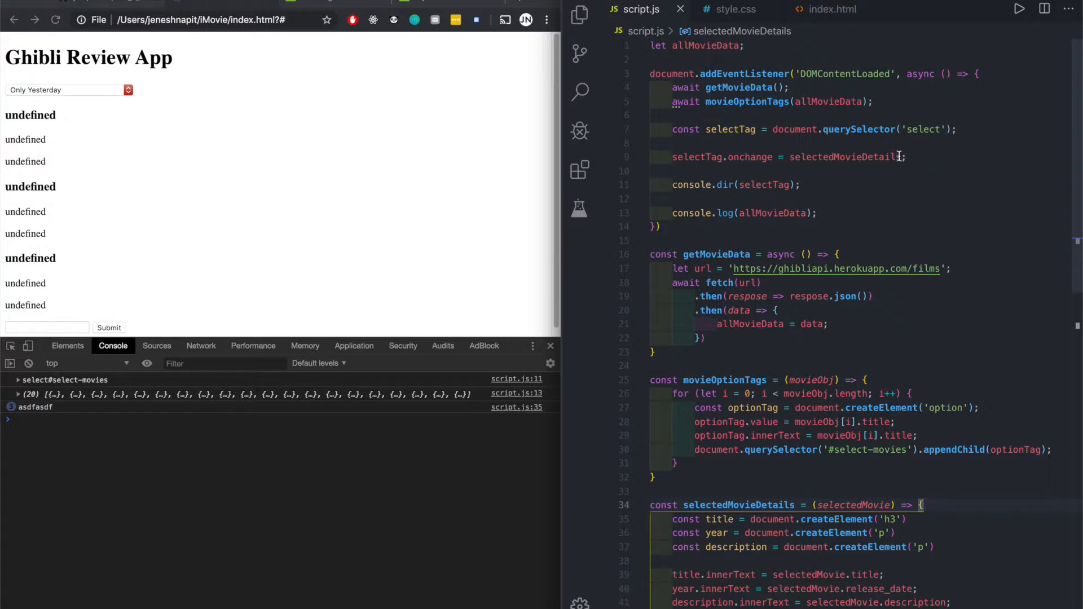
# Wrap onchange in an arrow function calling selectedMovieDetails() and expand the 20-film array in the console
pyautogui.doubleClick(842, 157)
pyautogui.write('() => {')
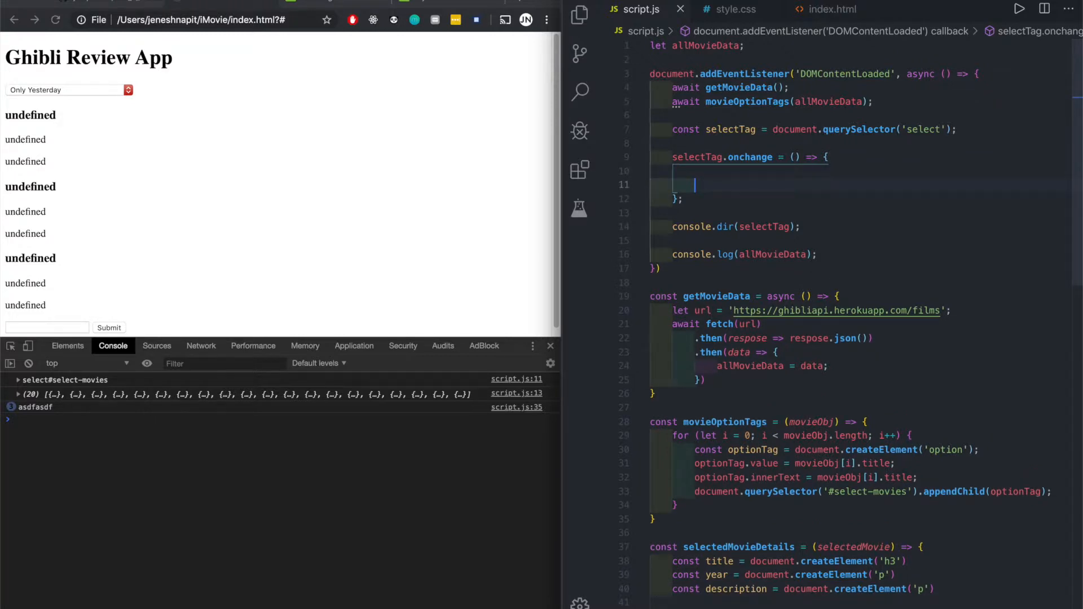
pyautogui.write('selectedMovieDetails()')
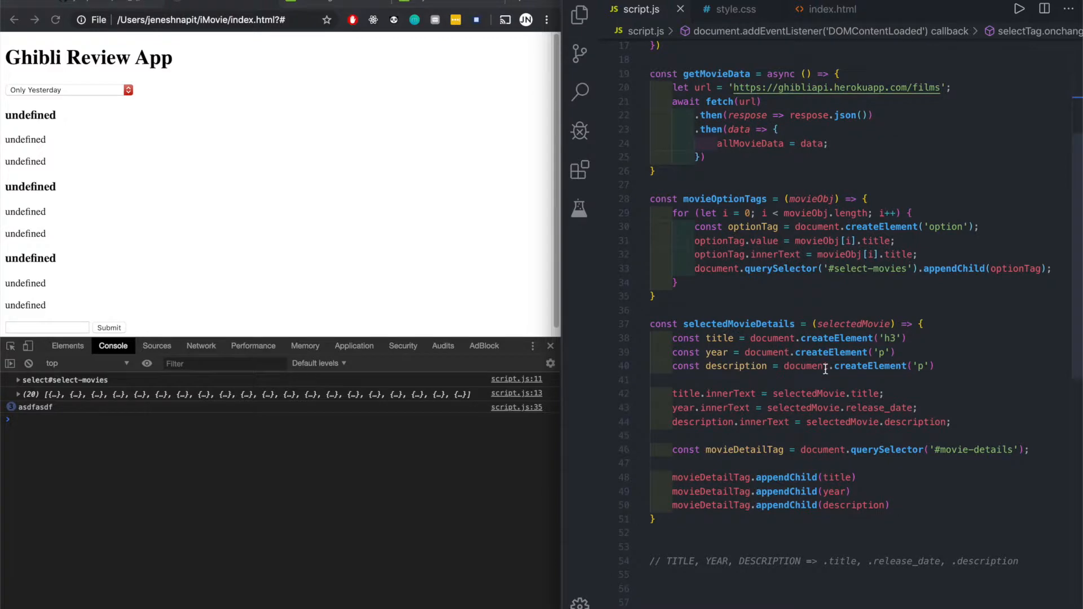
pyautogui.doubleClick(853, 323)
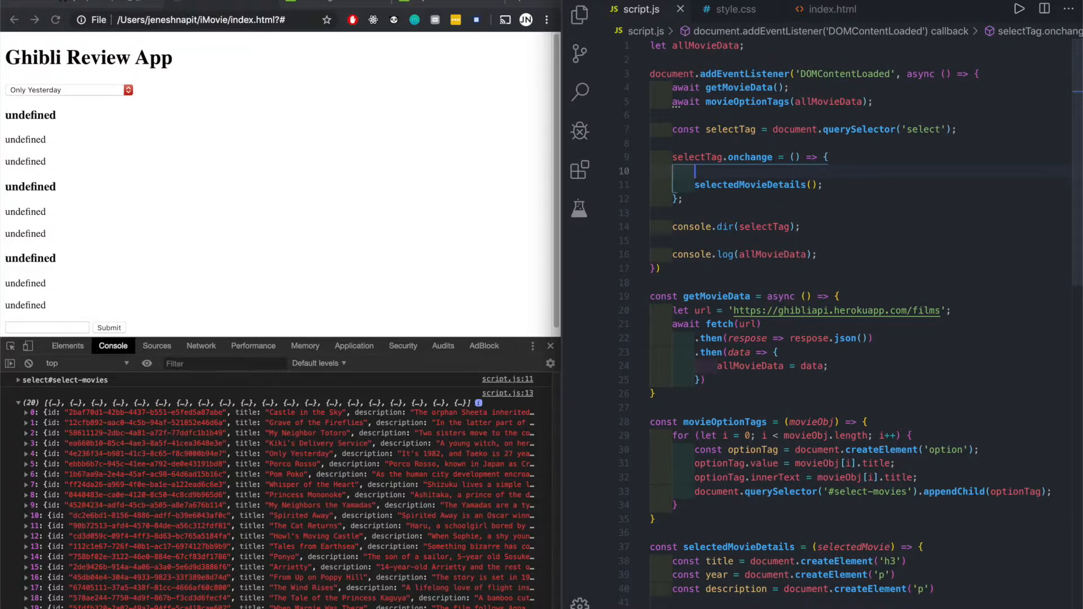
# Write a for loop over allMovieData from let i = 0 to allMovieData.length
pyautogui.write('all')
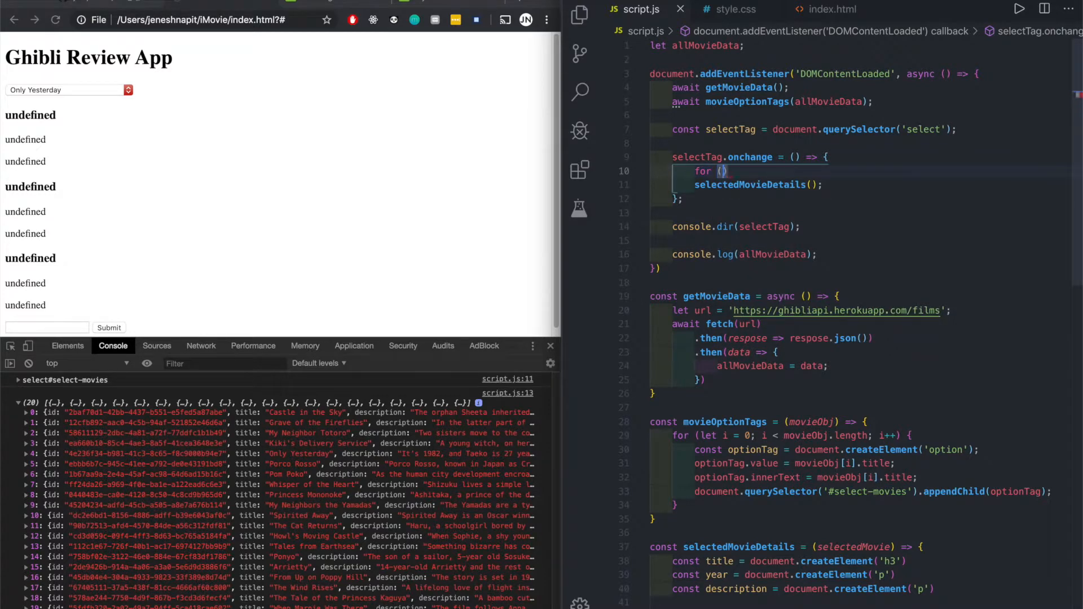
pyautogui.write('let i = 0; i <')
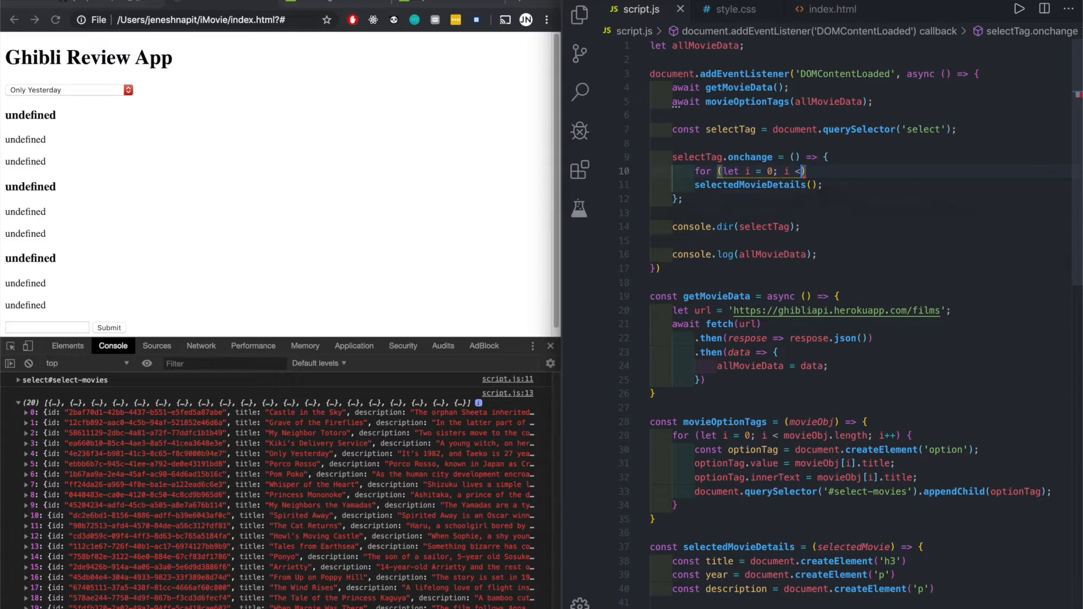
pyautogui.write('allMovieData')
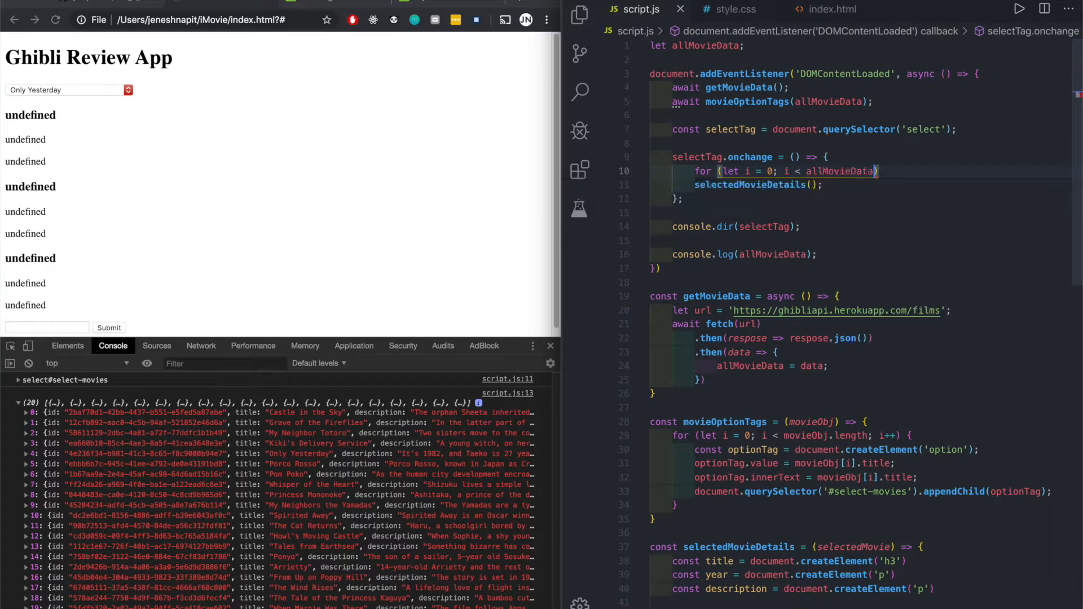
pyautogui.write('.length; i')
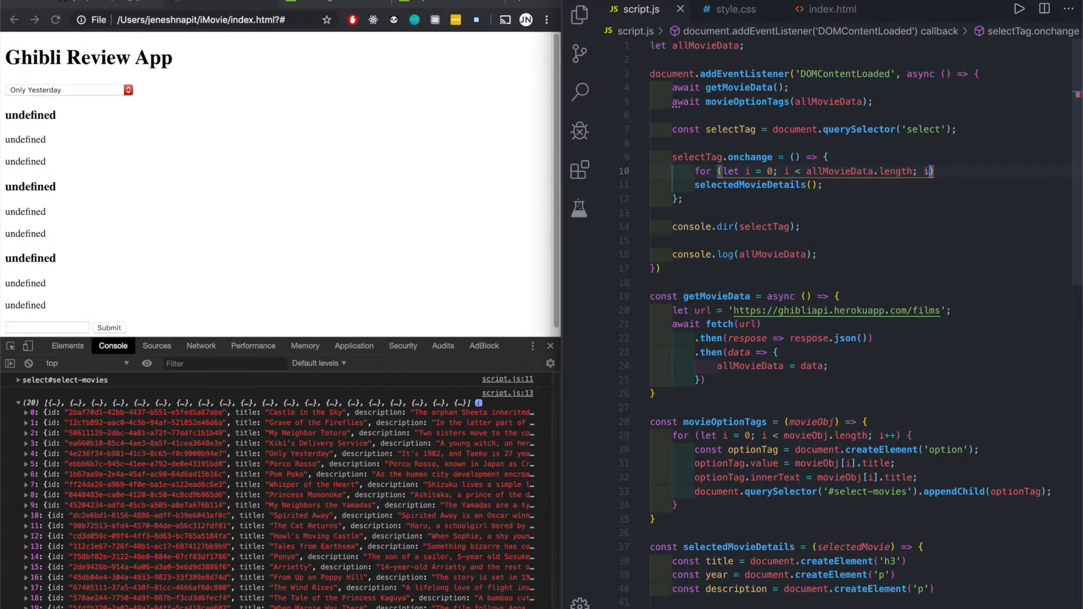
pyautogui.write('++) {')
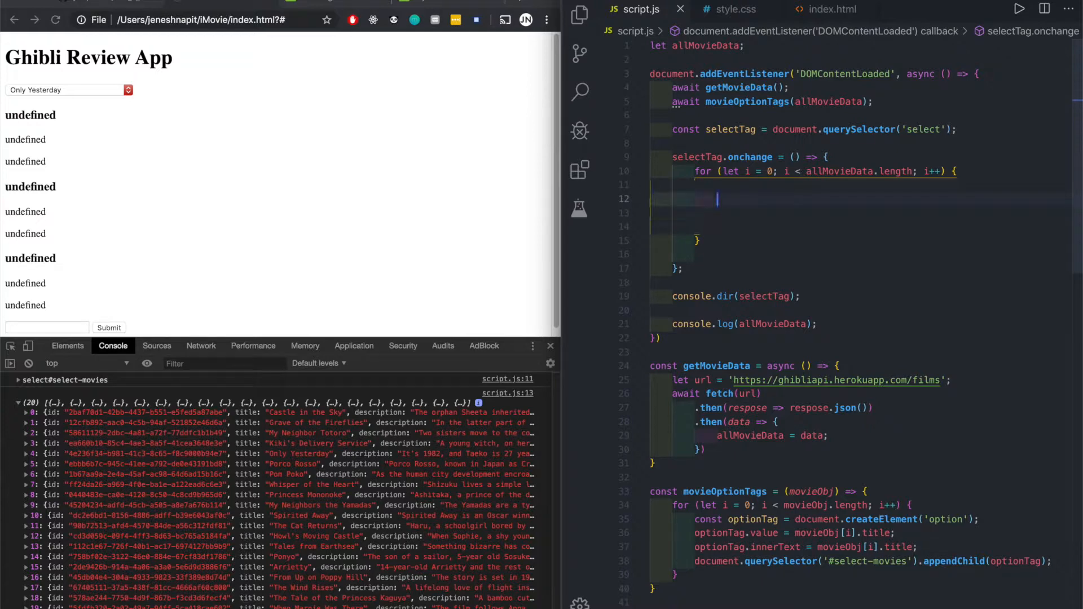
# Add an if checking allMovieData[i].title === selectTag.value inside the loop
pyautogui.write('if ()')
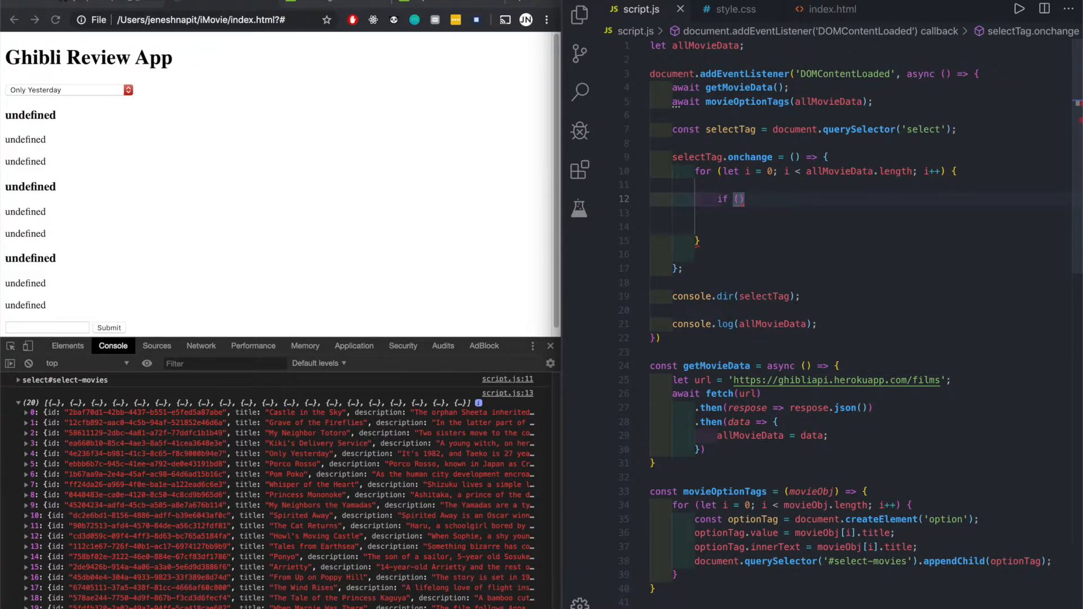
pyautogui.write('allMovieData')
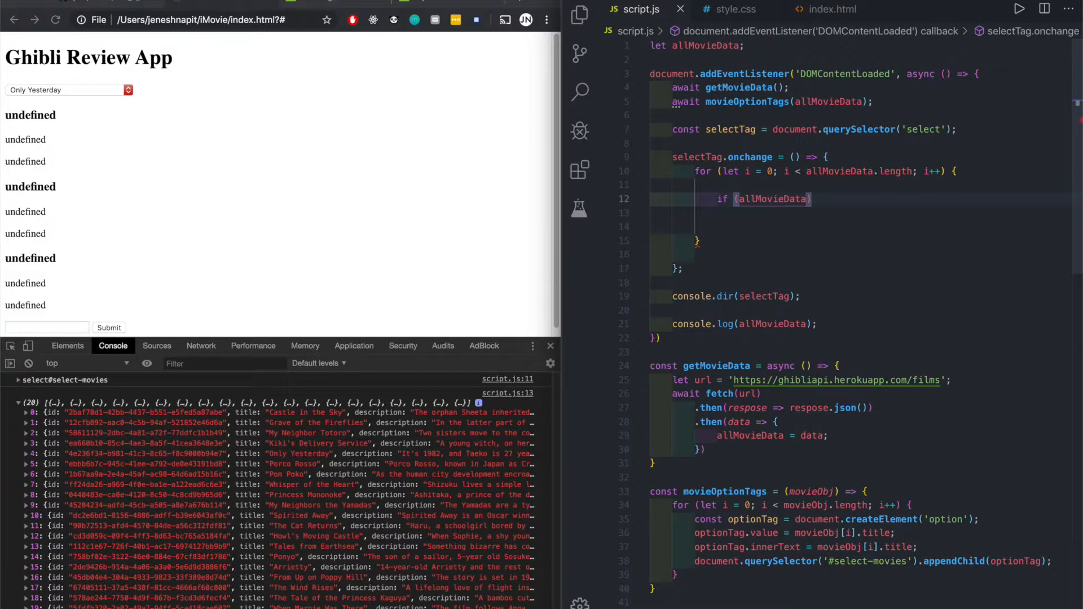
pyautogui.write('[i')
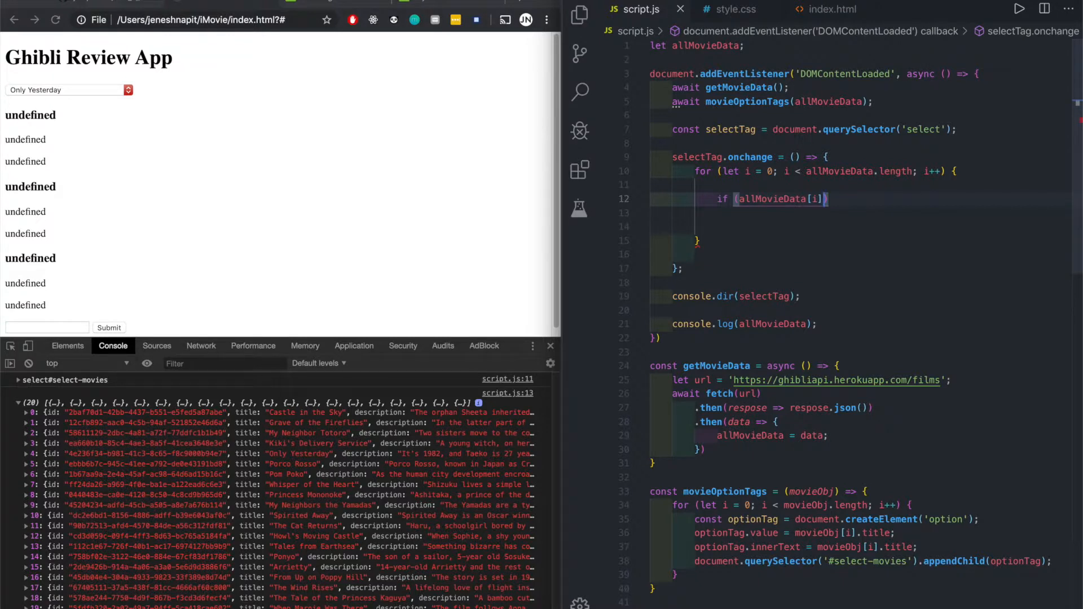
pyautogui.write('.')
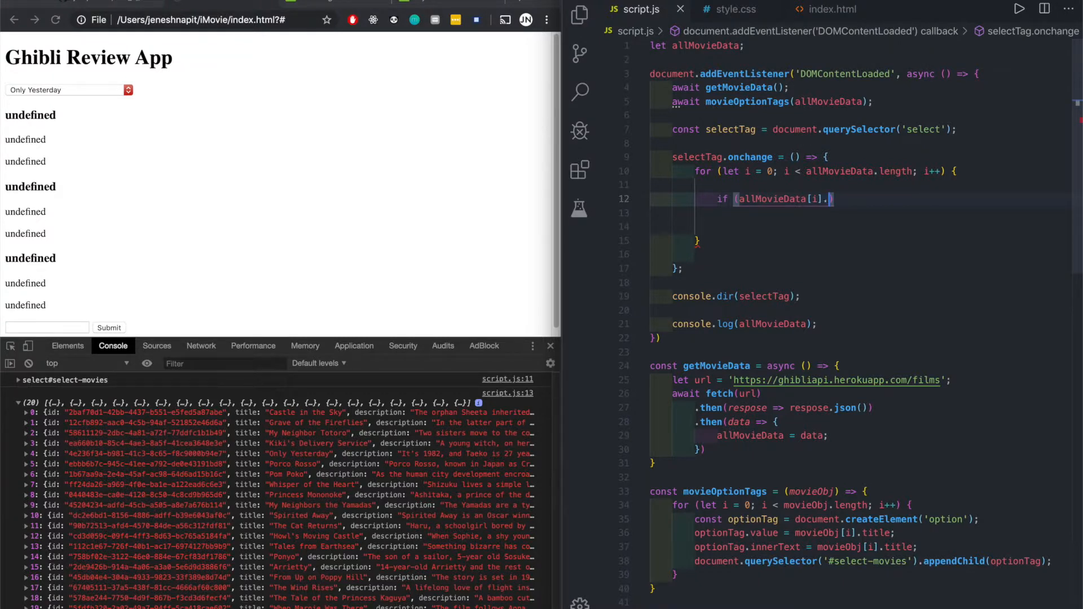
pyautogui.write('title')
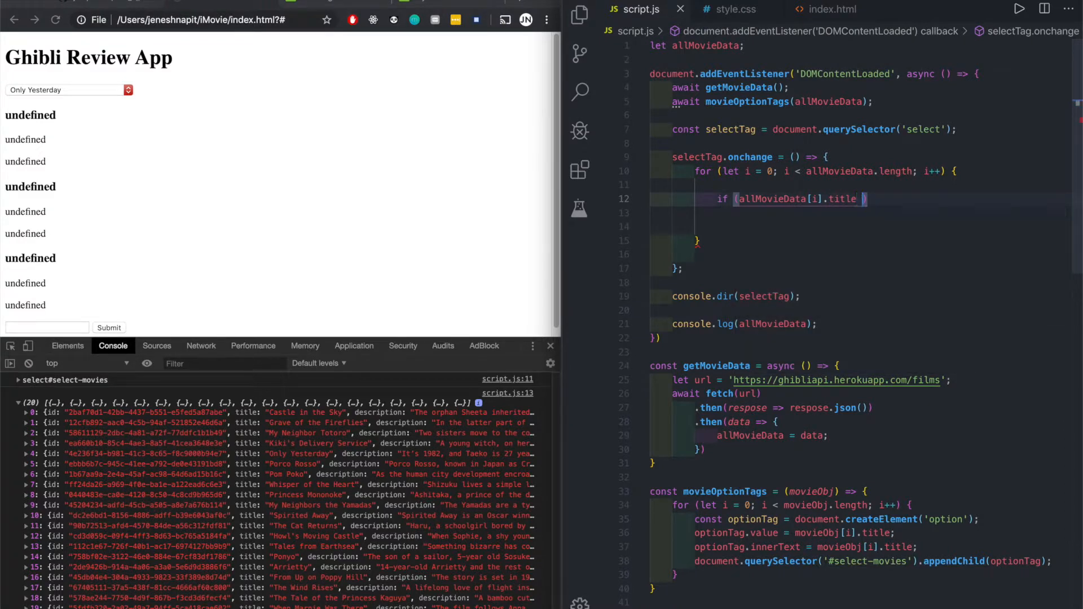
pyautogui.write('===')
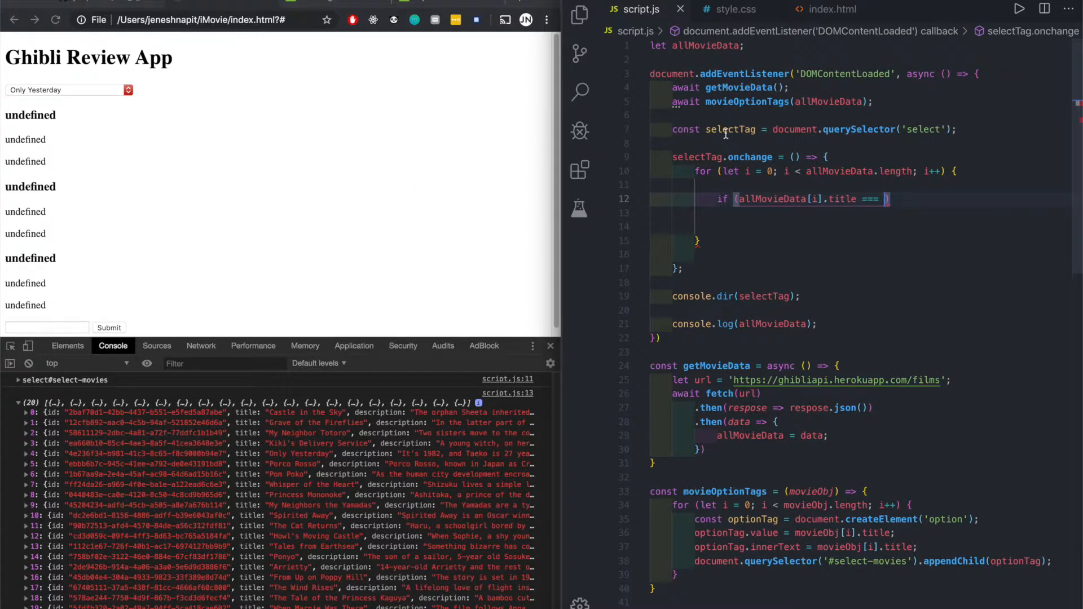
pyautogui.write('s')
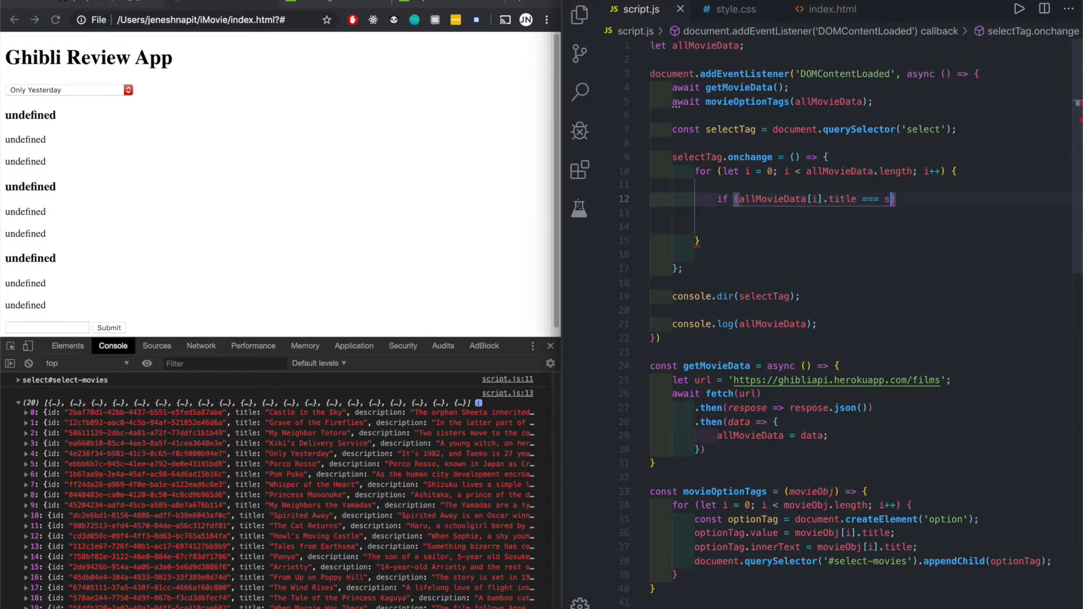
pyautogui.write('electTag.value')
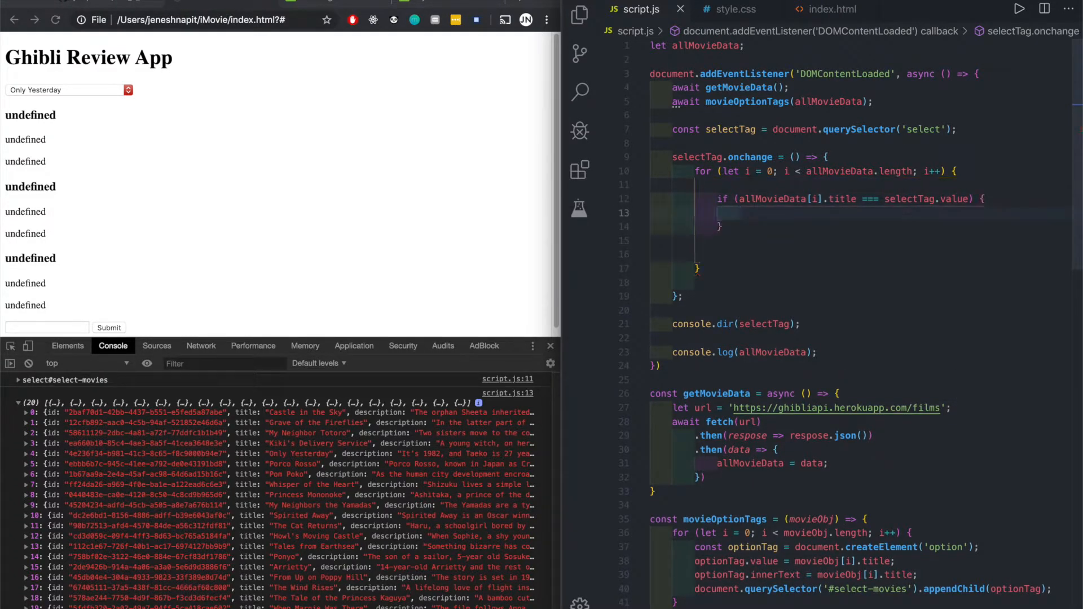
# Log the matching allMovieData[i] inside the if block
pyautogui.write('console.log()')
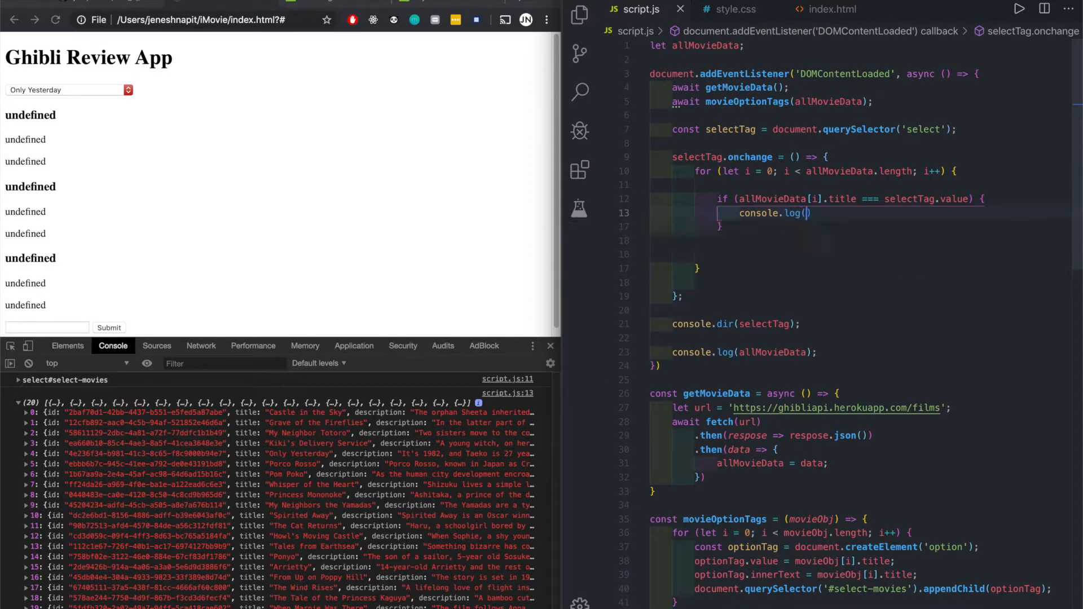
pyautogui.write("''")
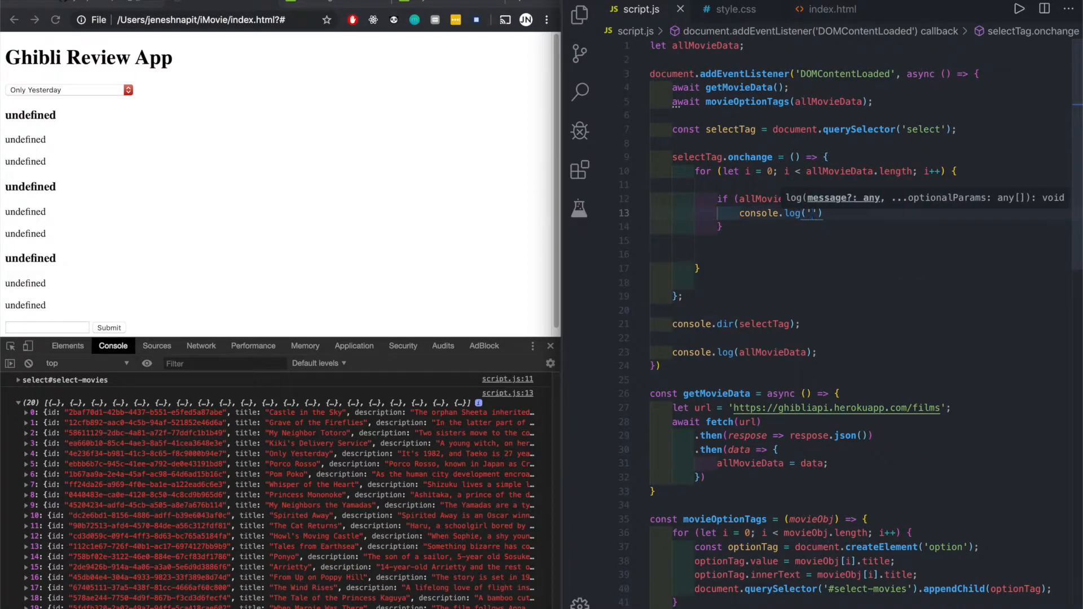
pyautogui.write('allMovieData[i')
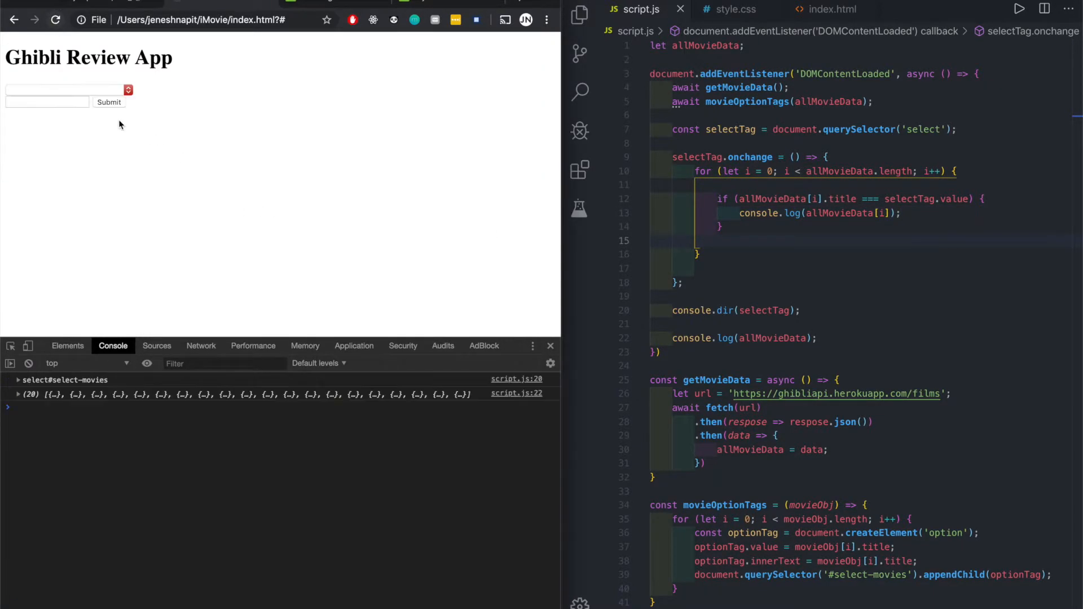
# Choose Grave of the Fireflies, My Neighbor Totoro and When Marnie Was There to log their matching records
pyautogui.click(65, 90)
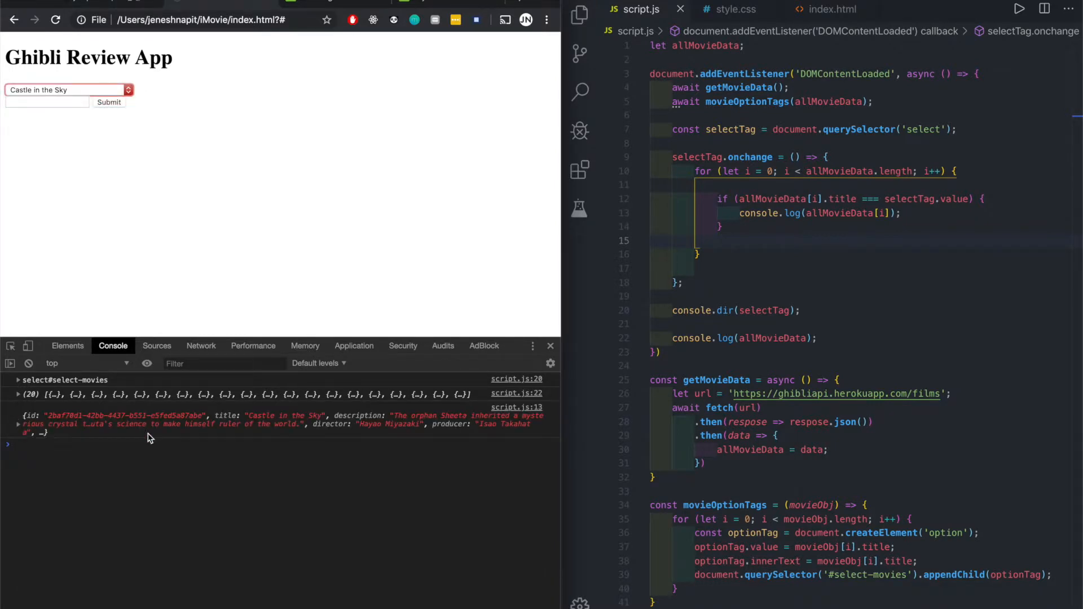
pyautogui.click(66, 89)
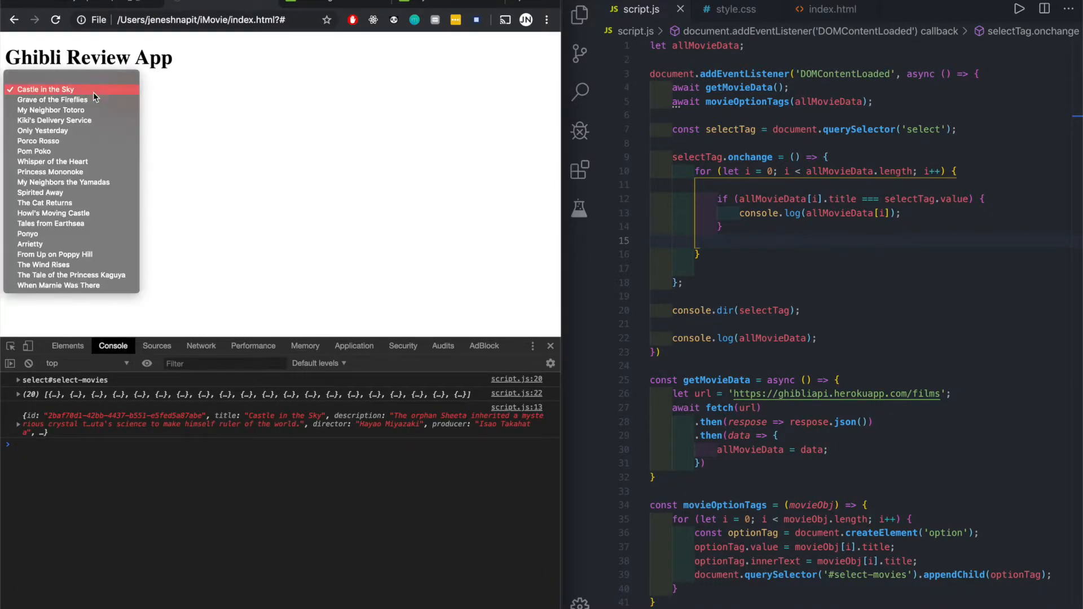
pyautogui.click(53, 99)
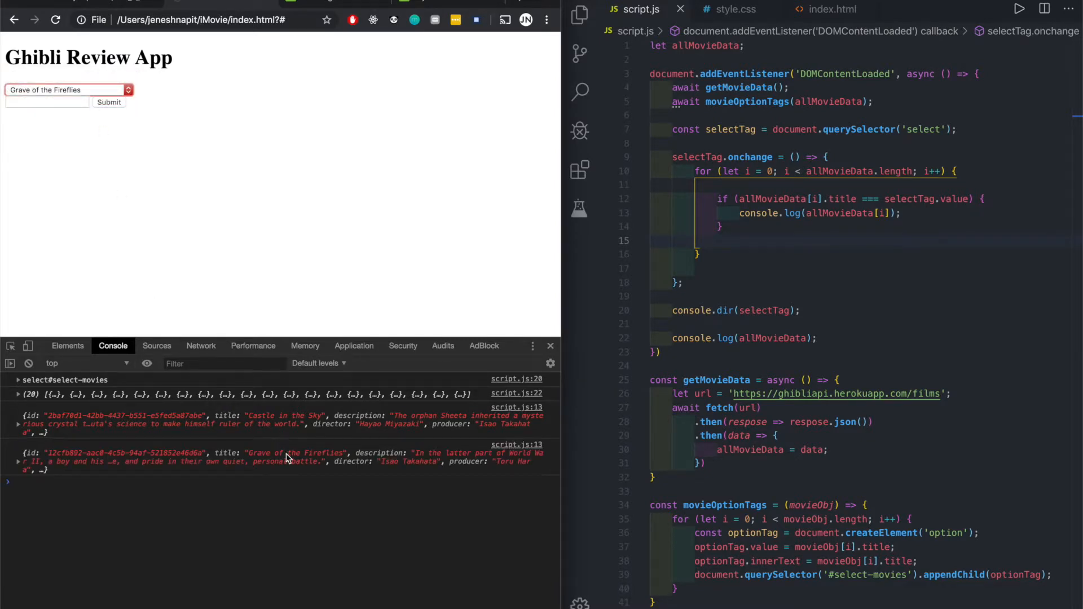
pyautogui.click(65, 90)
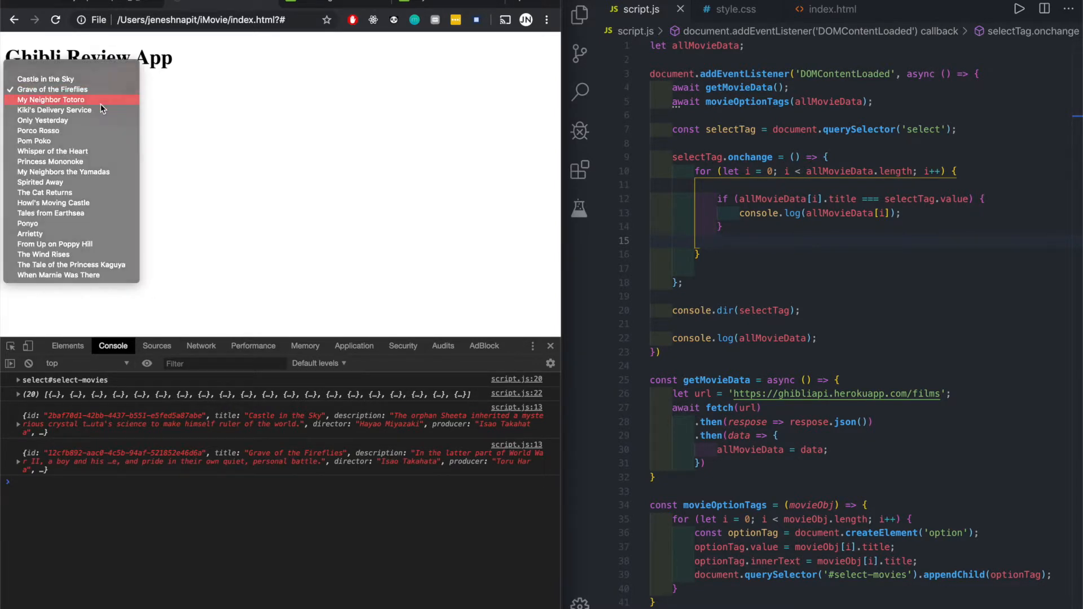
pyautogui.click(49, 100)
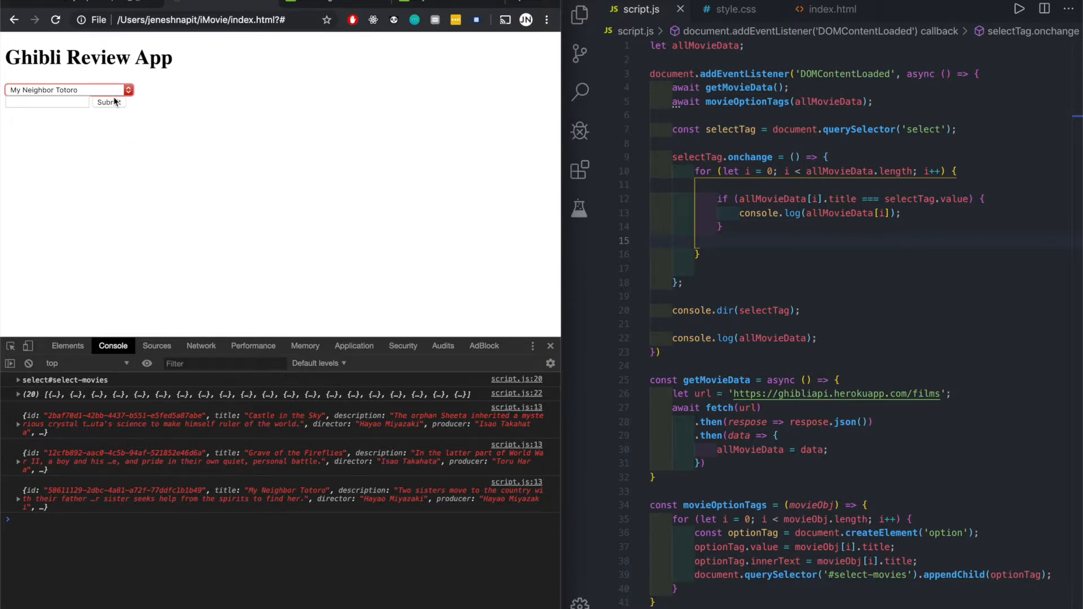
pyautogui.click(65, 89)
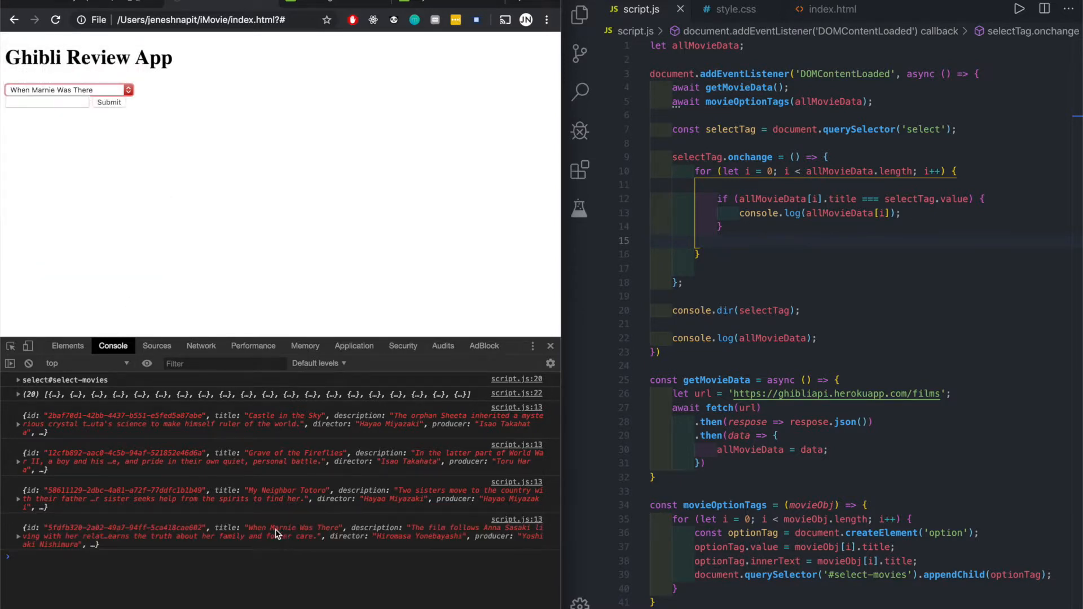
pyautogui.moveTo(26, 539)
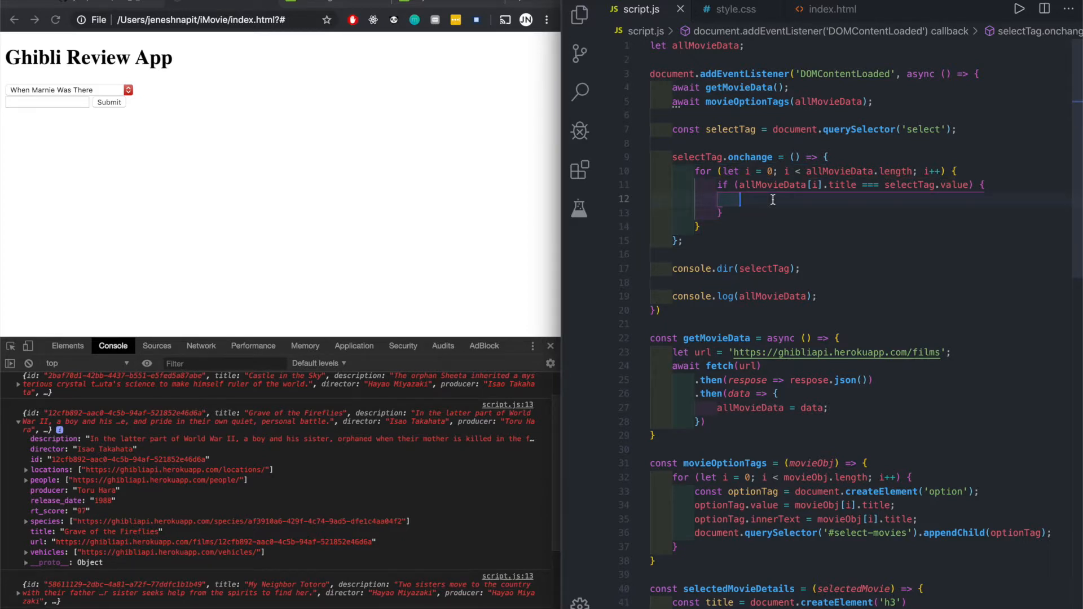
# Add return; to the matching branch and grab the selectedMovieDetails name from its definition
pyautogui.write('retur')
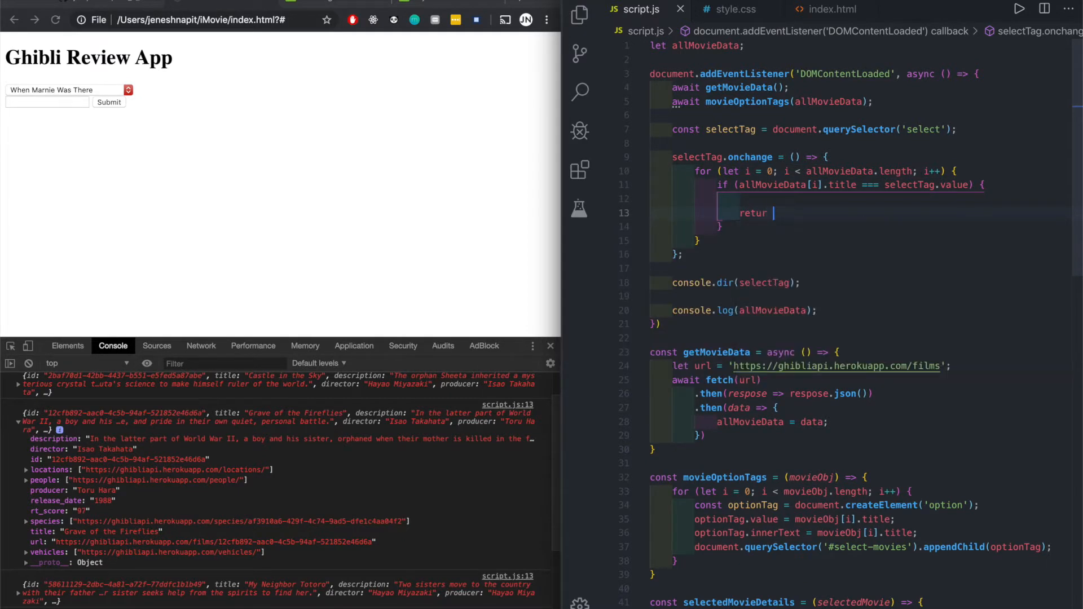
pyautogui.write('n;')
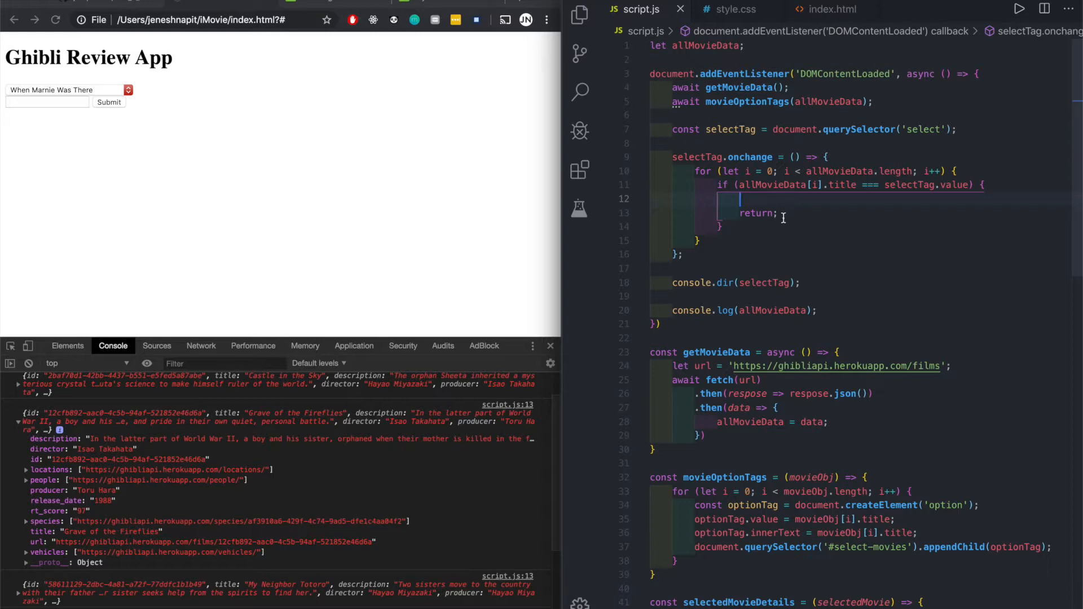
pyautogui.scroll(-3)
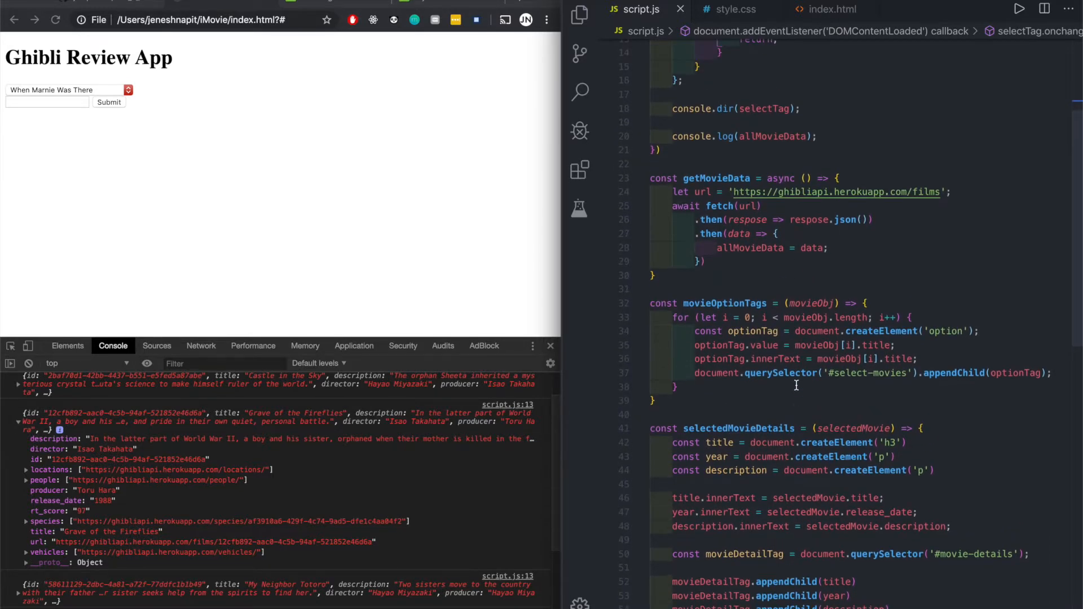
pyautogui.click(738, 427)
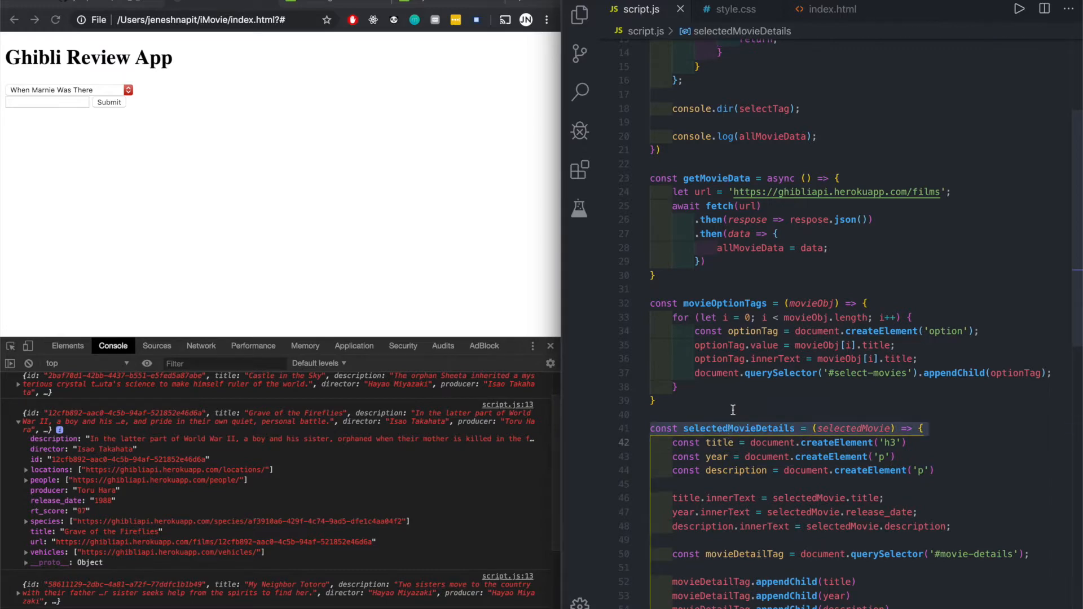
pyautogui.doubleClick(738, 427)
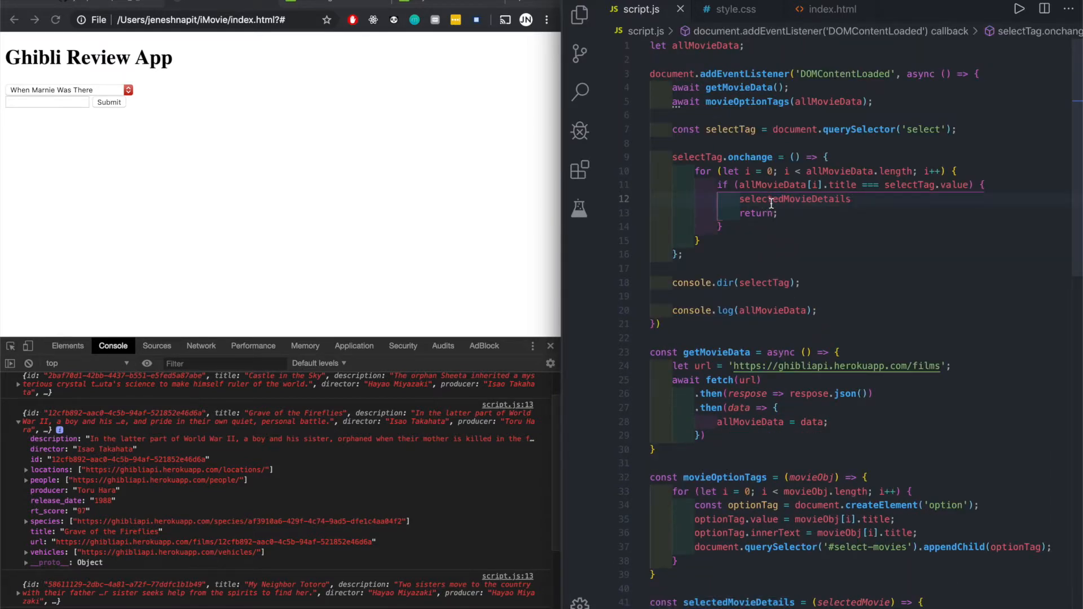
# Call selectedMovieDetails(allMovieData[i]) above the return in the matching branch
pyautogui.write('()')
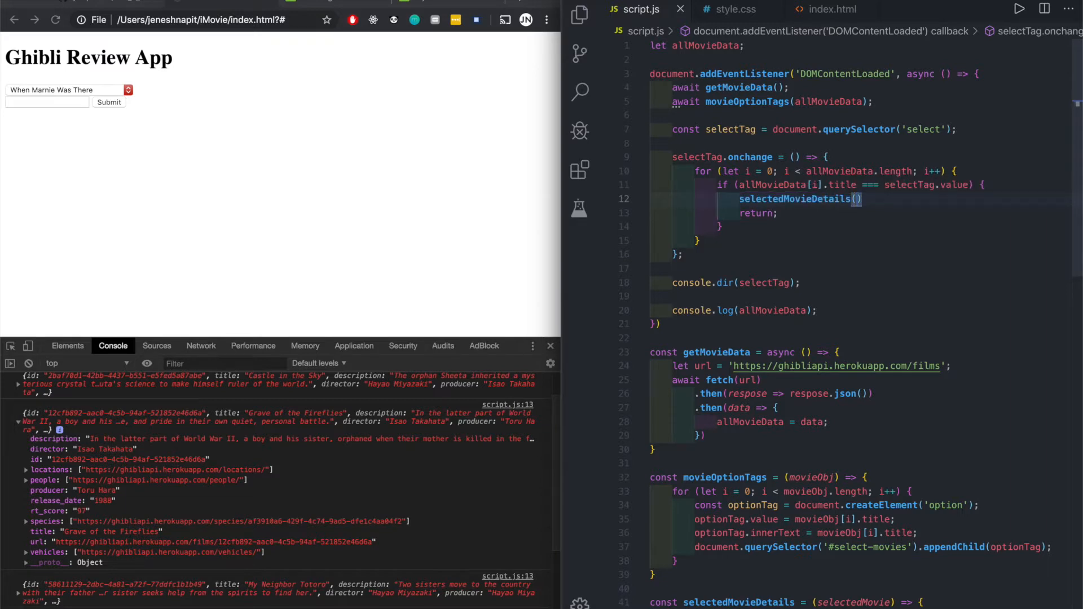
pyautogui.write('allMovieData')
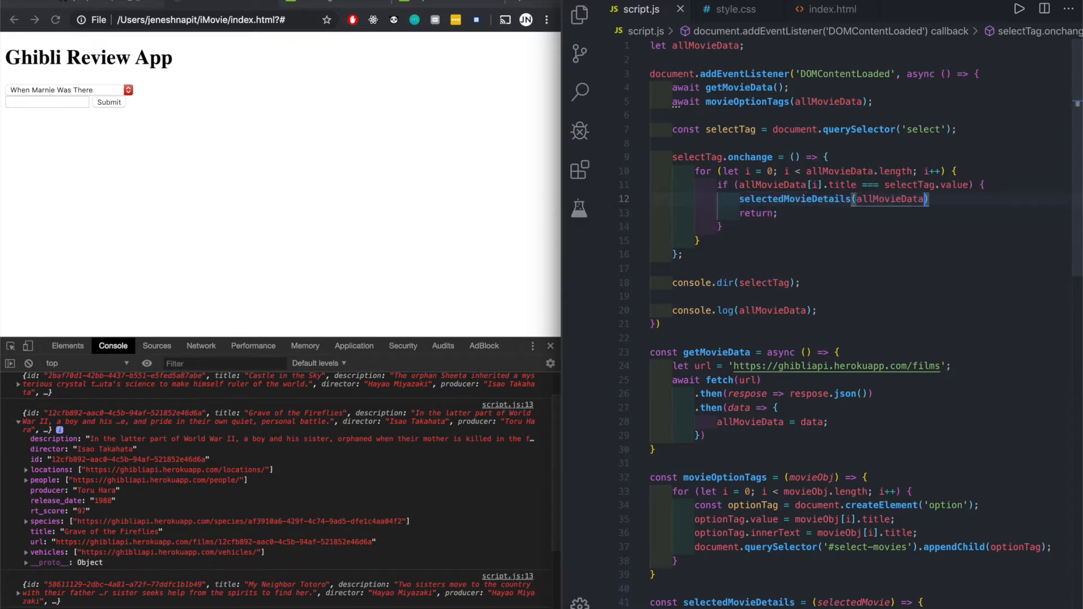
pyautogui.write('[i]')
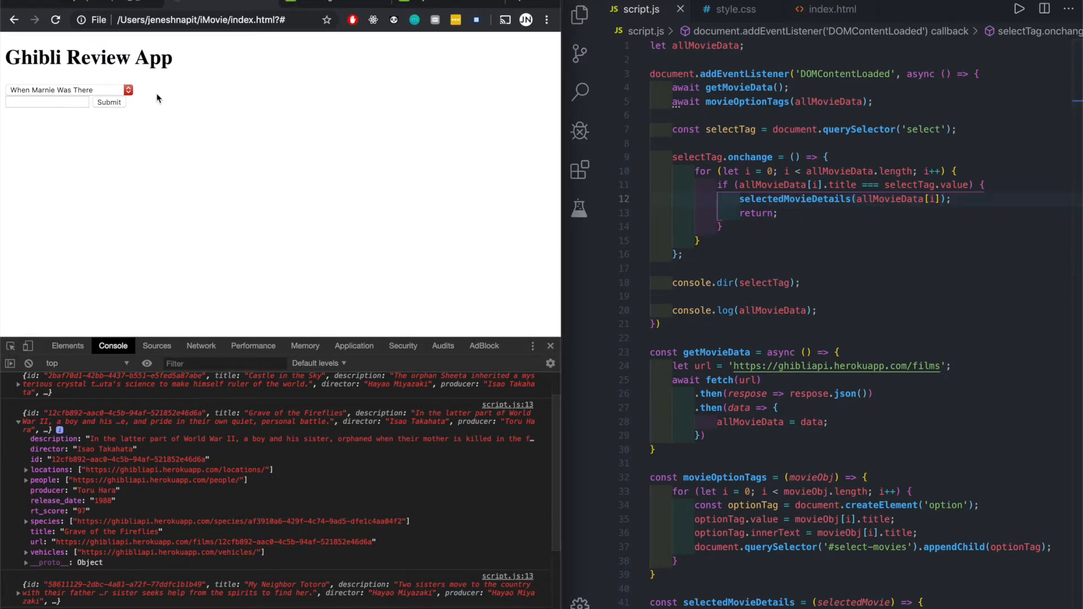
pyautogui.click(65, 90)
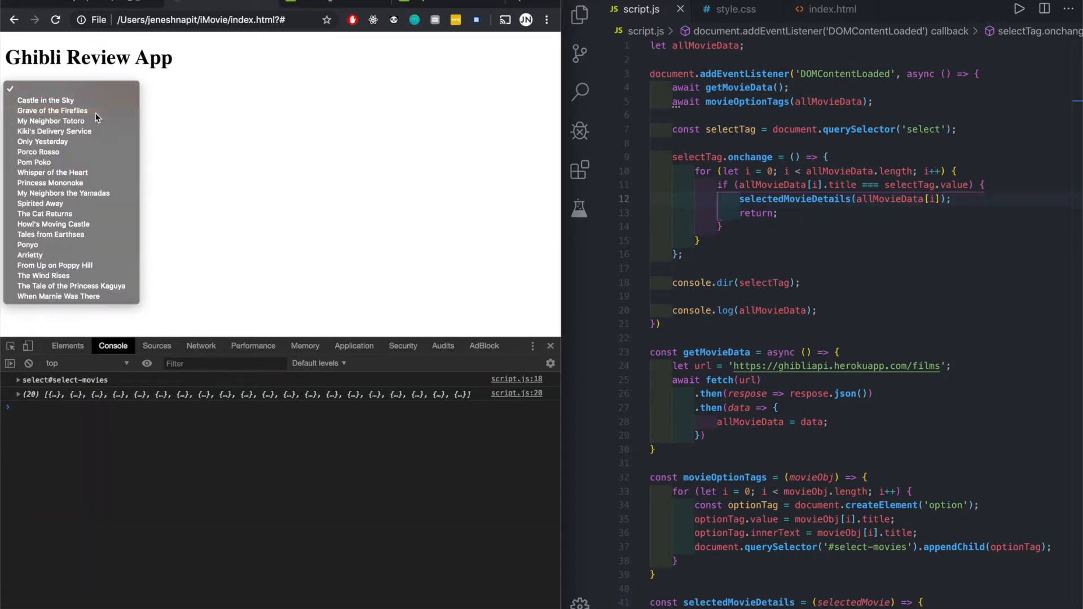
# Choose Grave of the Fireflies, Porco Rosso and Howl's Moving Castle from the film dropdown
pyautogui.click(53, 111)
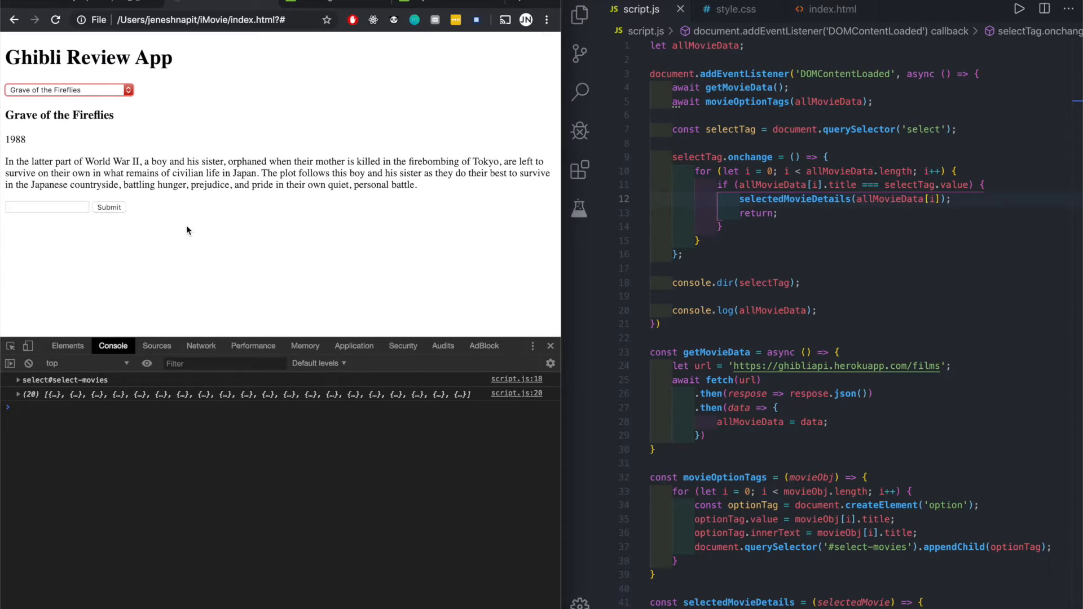
pyautogui.click(67, 90)
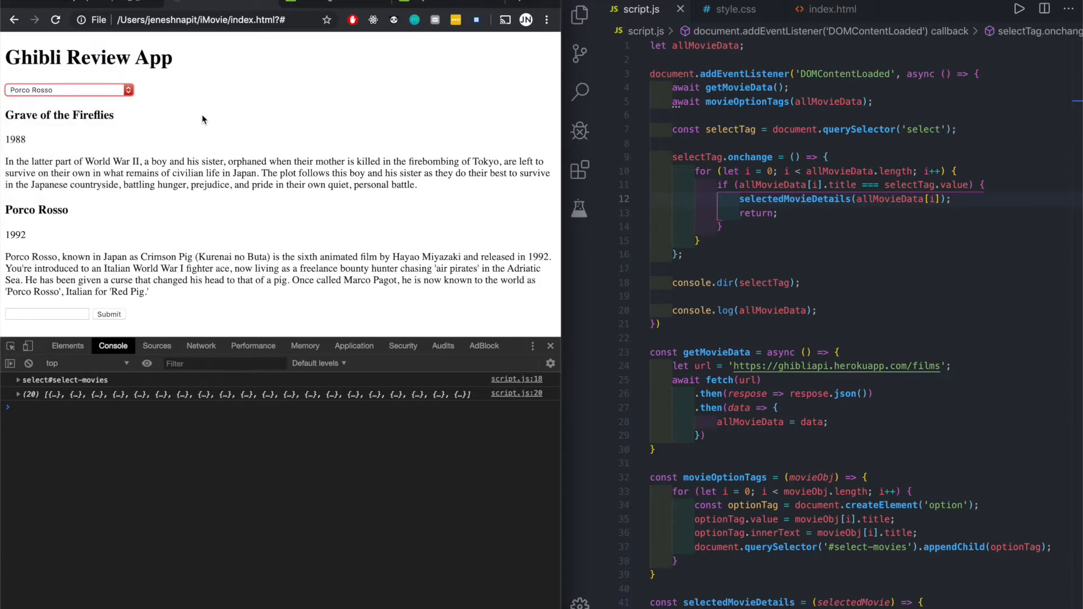
pyautogui.click(66, 89)
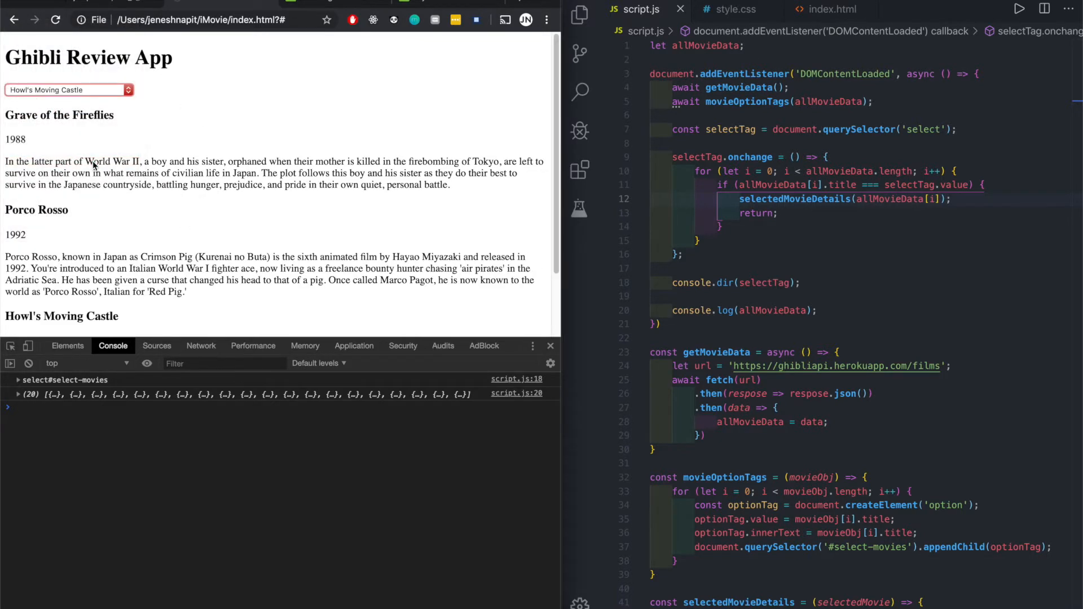
# Check the appended title, year and description blocks for each chosen film
pyautogui.scroll(-3)
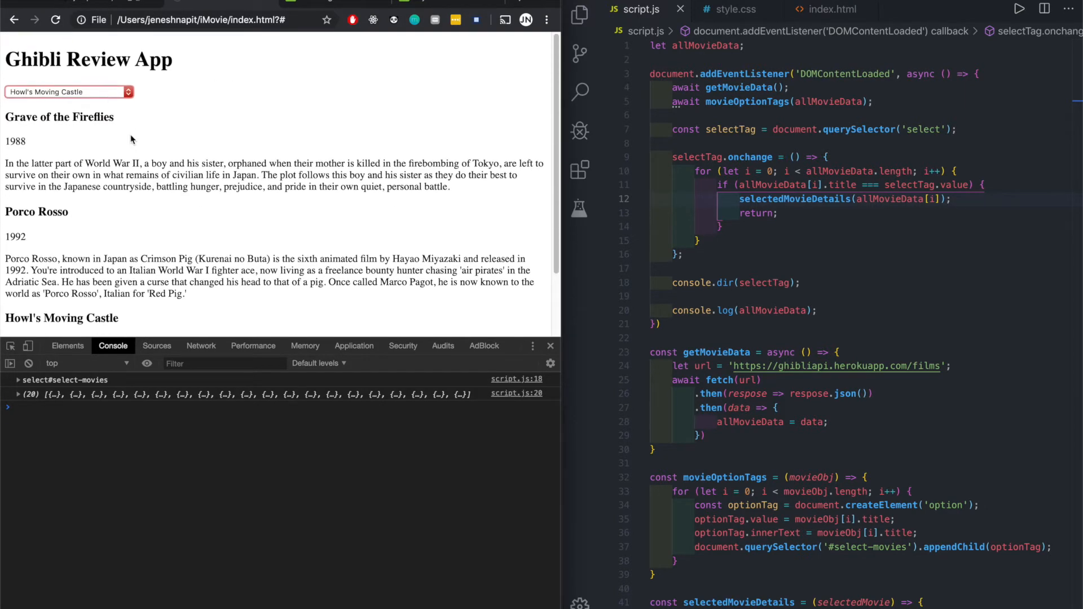
pyautogui.scroll(-3)
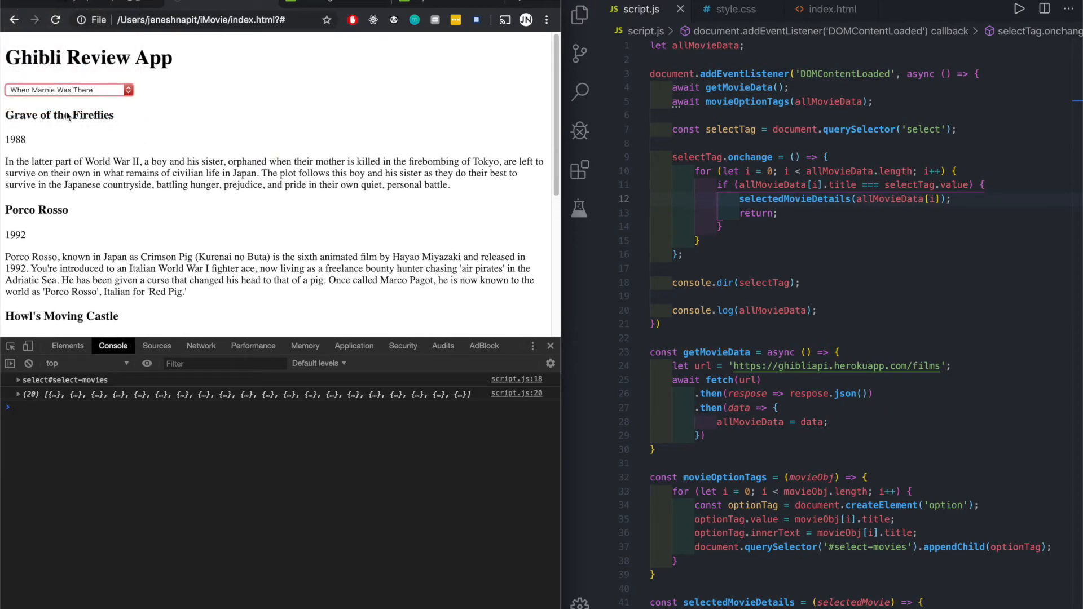
pyautogui.scroll(-3)
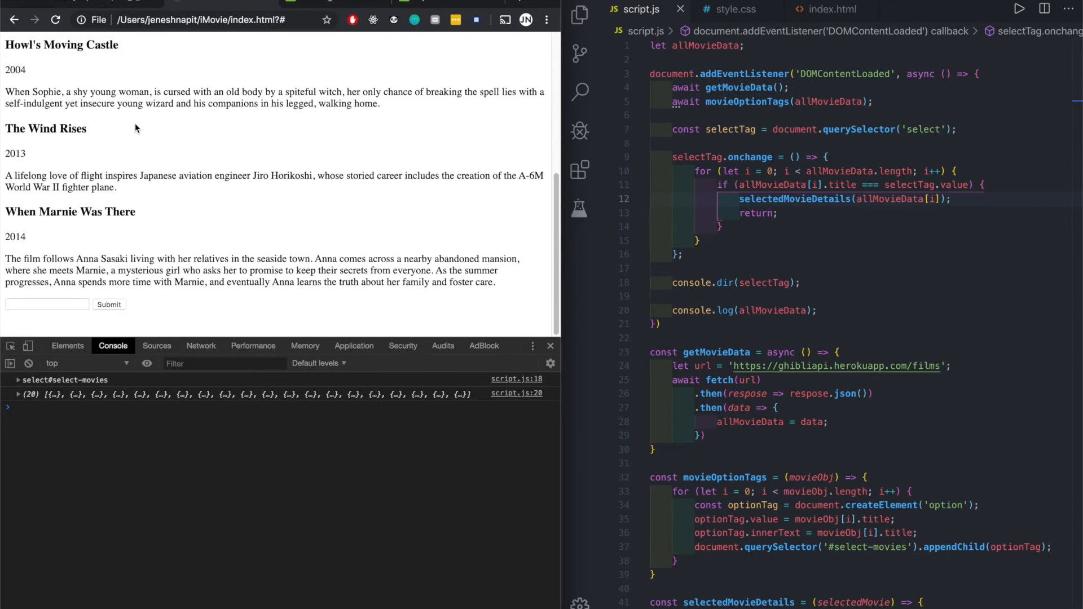
pyautogui.click(66, 94)
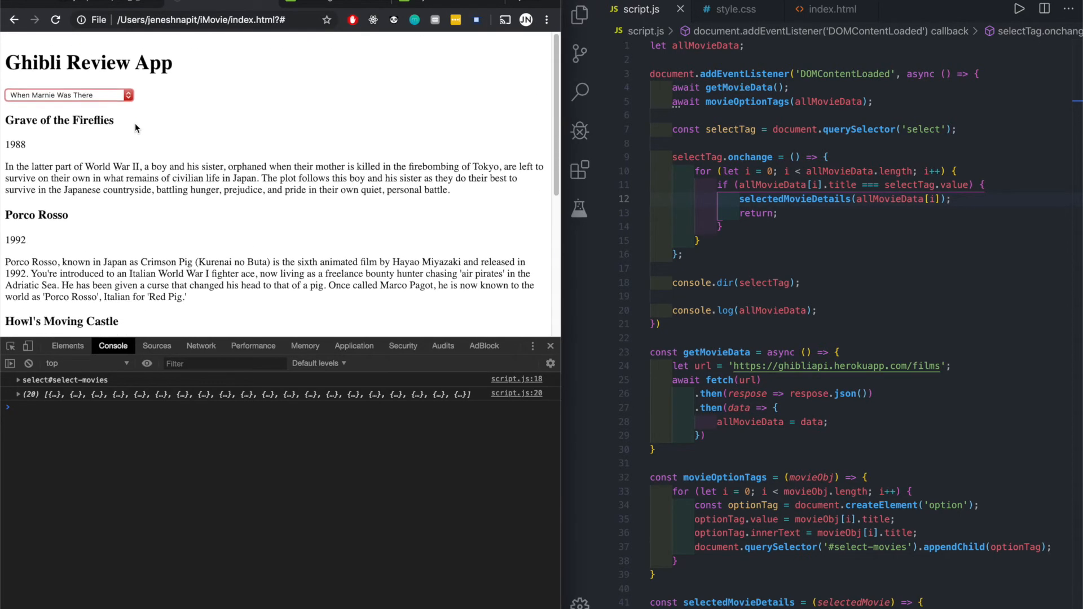